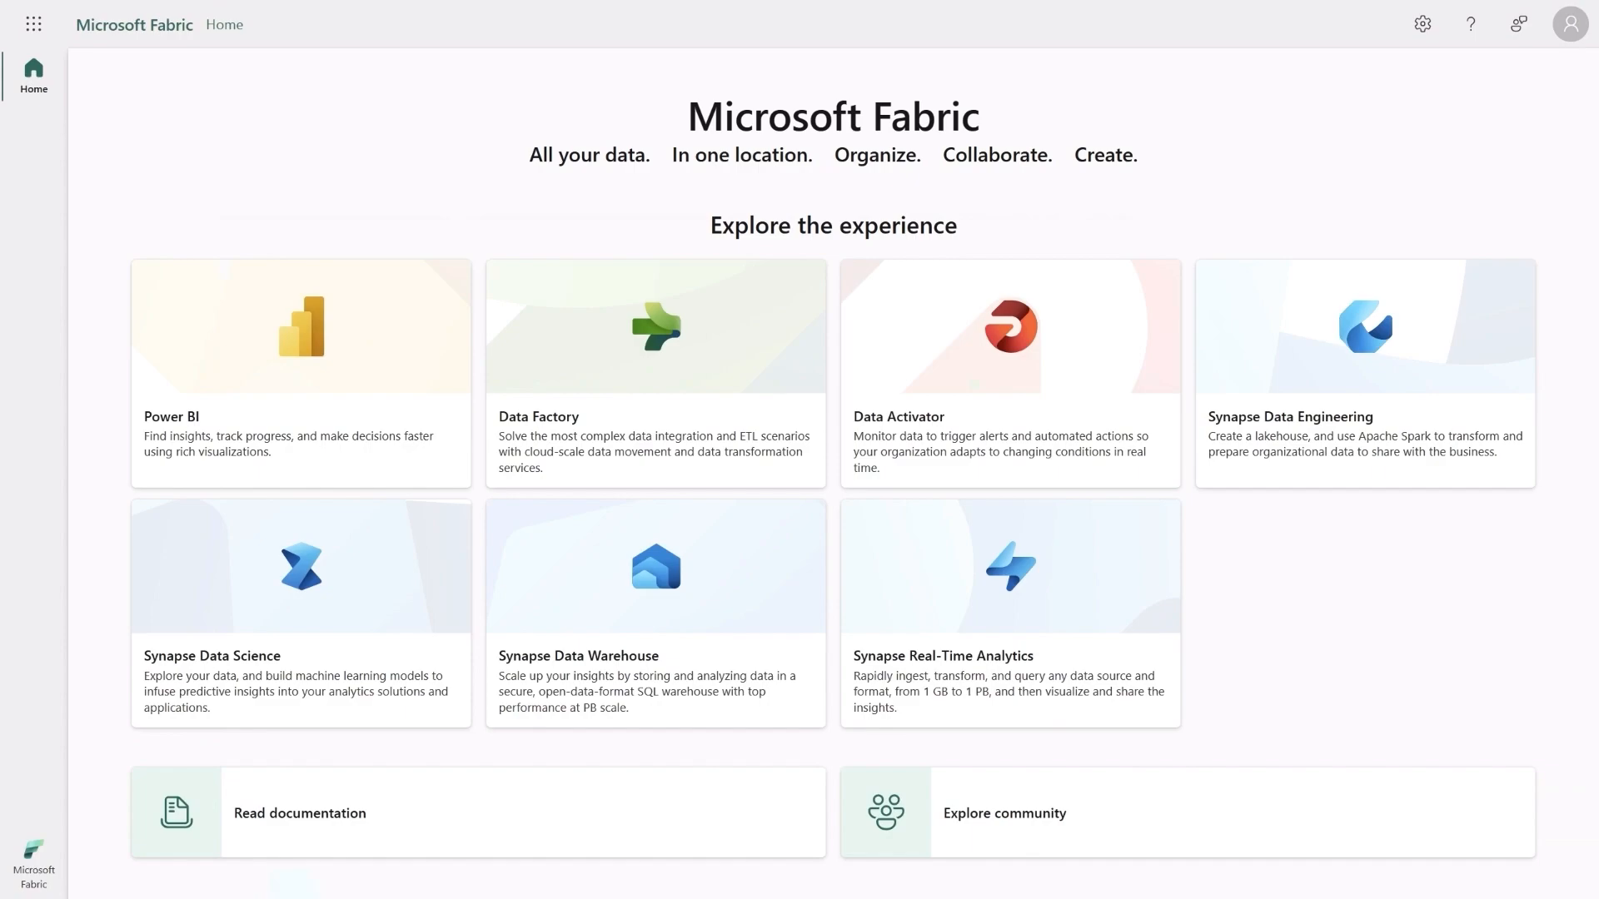
mouse_move(352, 479)
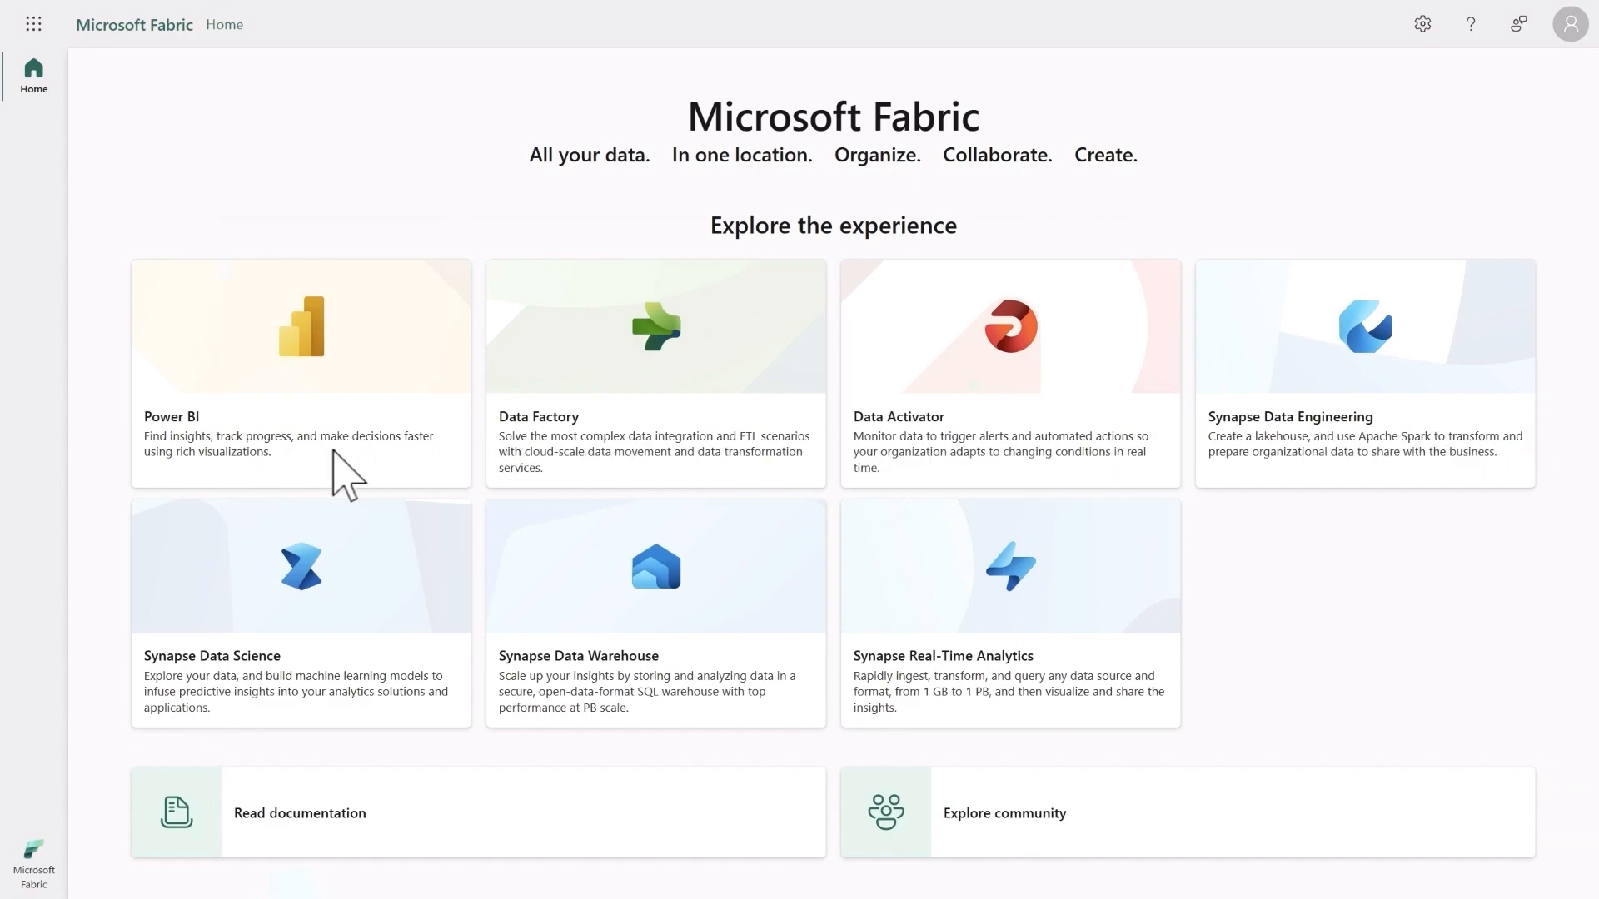
Open the Power BI experience from the Fabric home page tiles
click(300, 372)
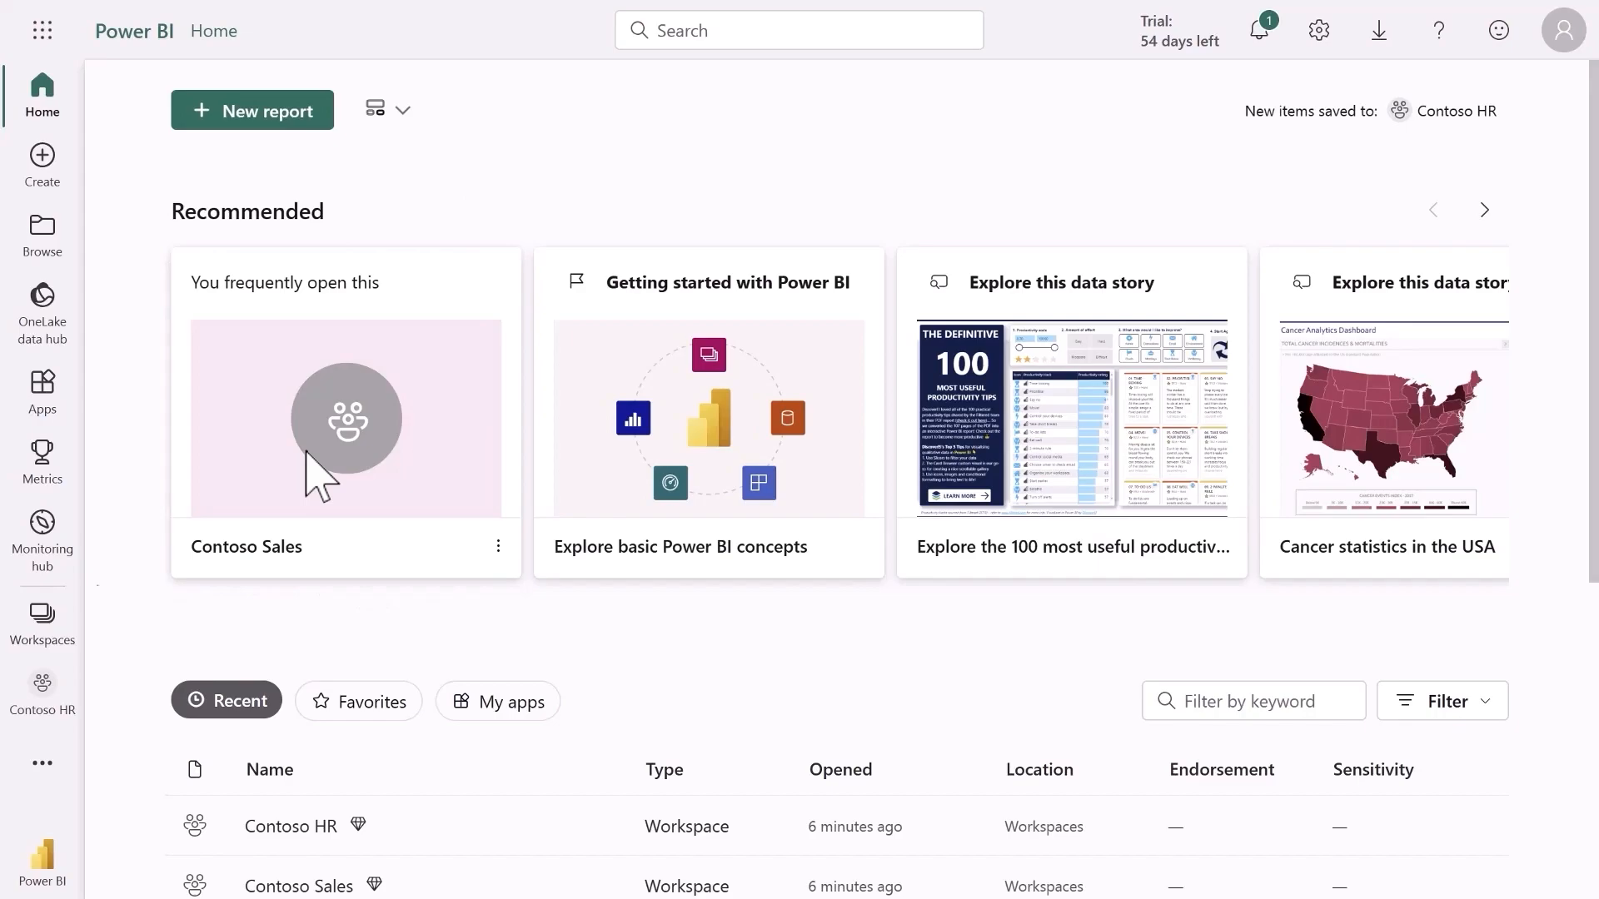
mouse_move(313, 482)
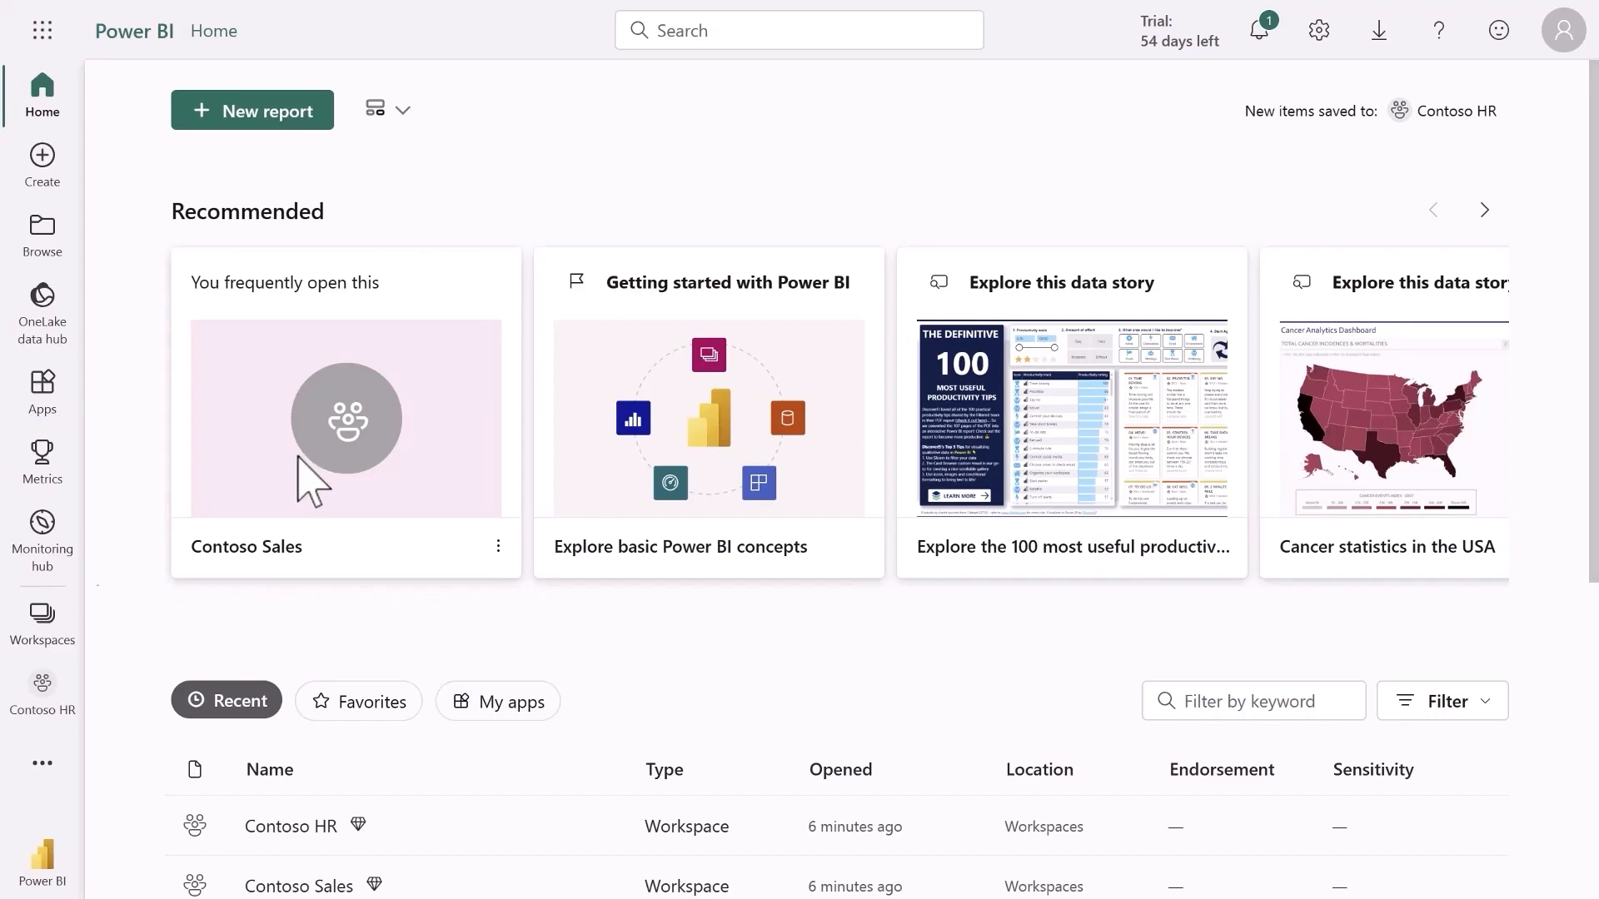
Open the Contoso Sales workspace from the Workspaces list
click(42, 620)
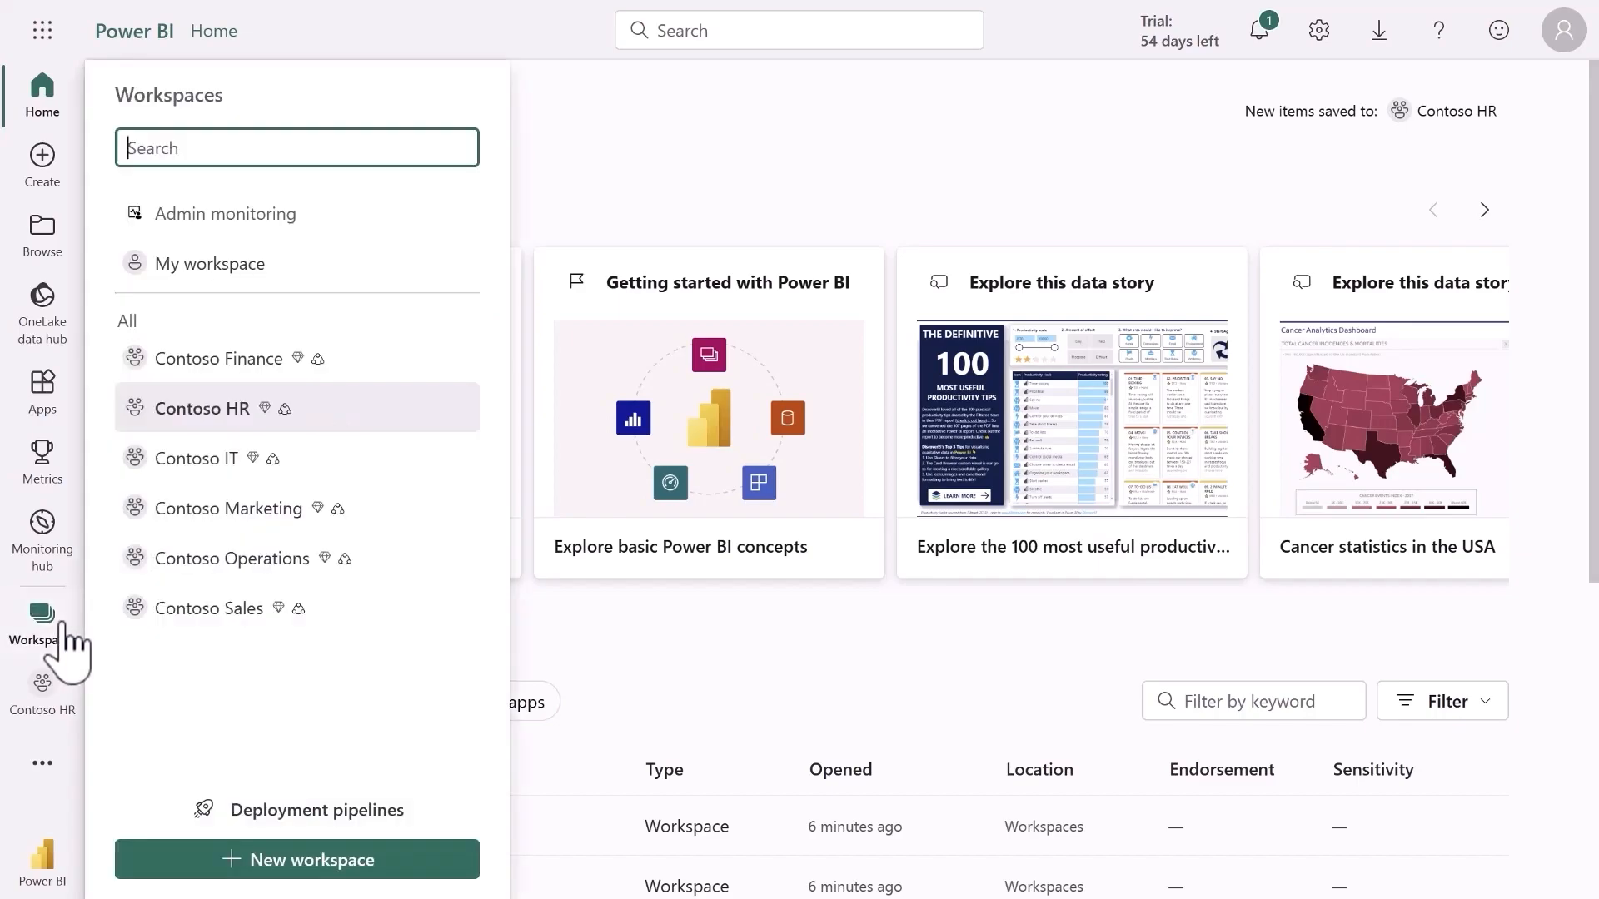
mouse_move(214, 608)
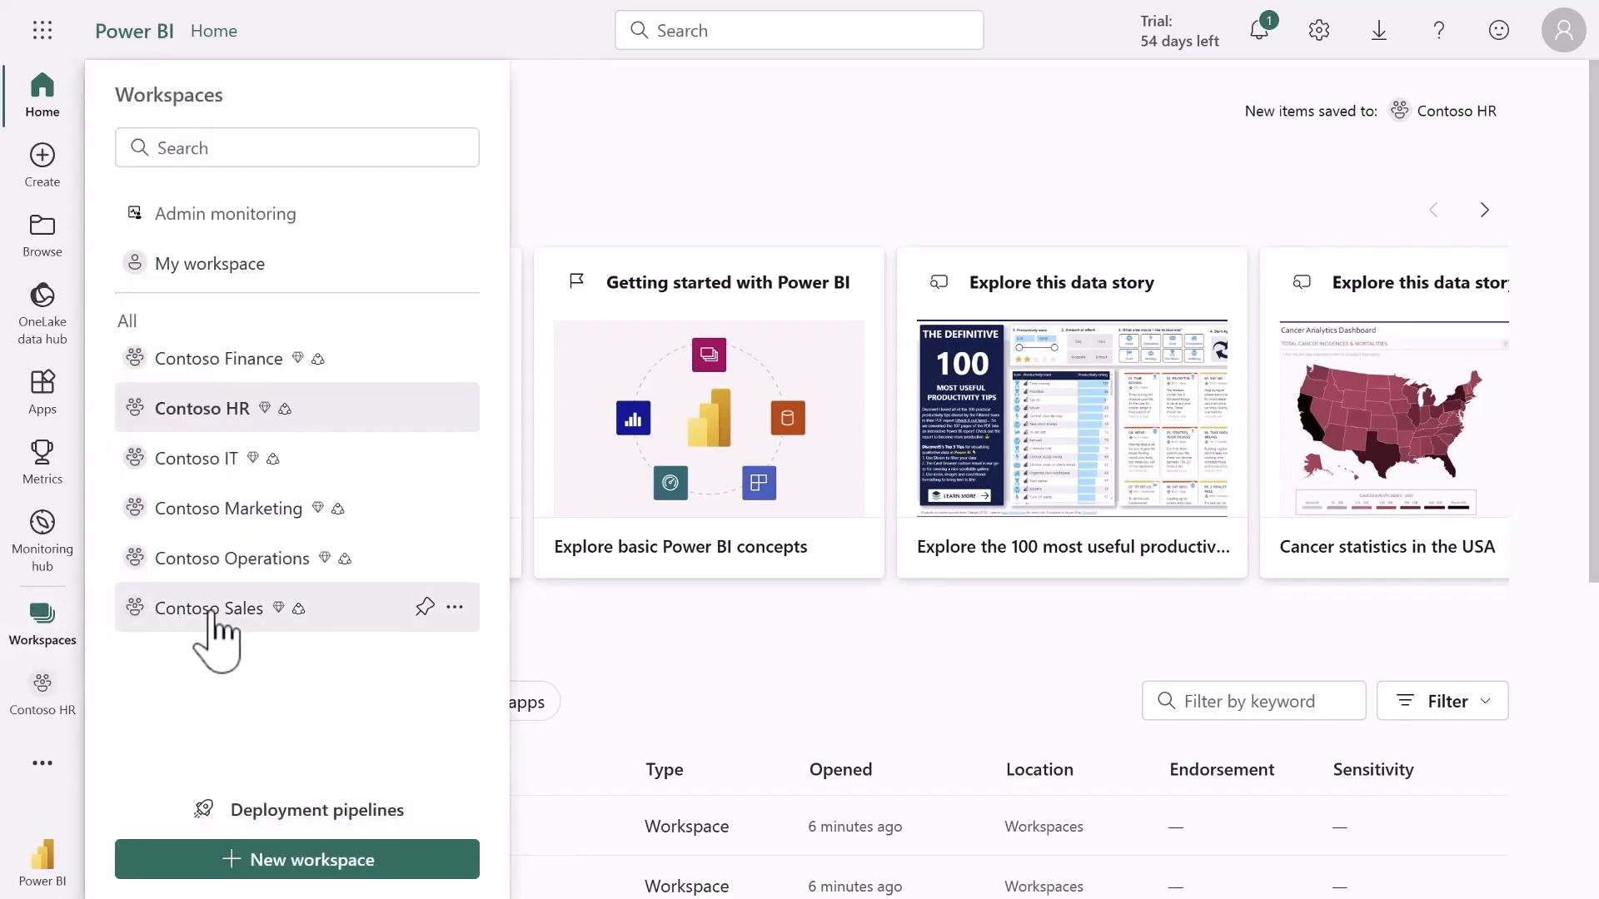
click(209, 608)
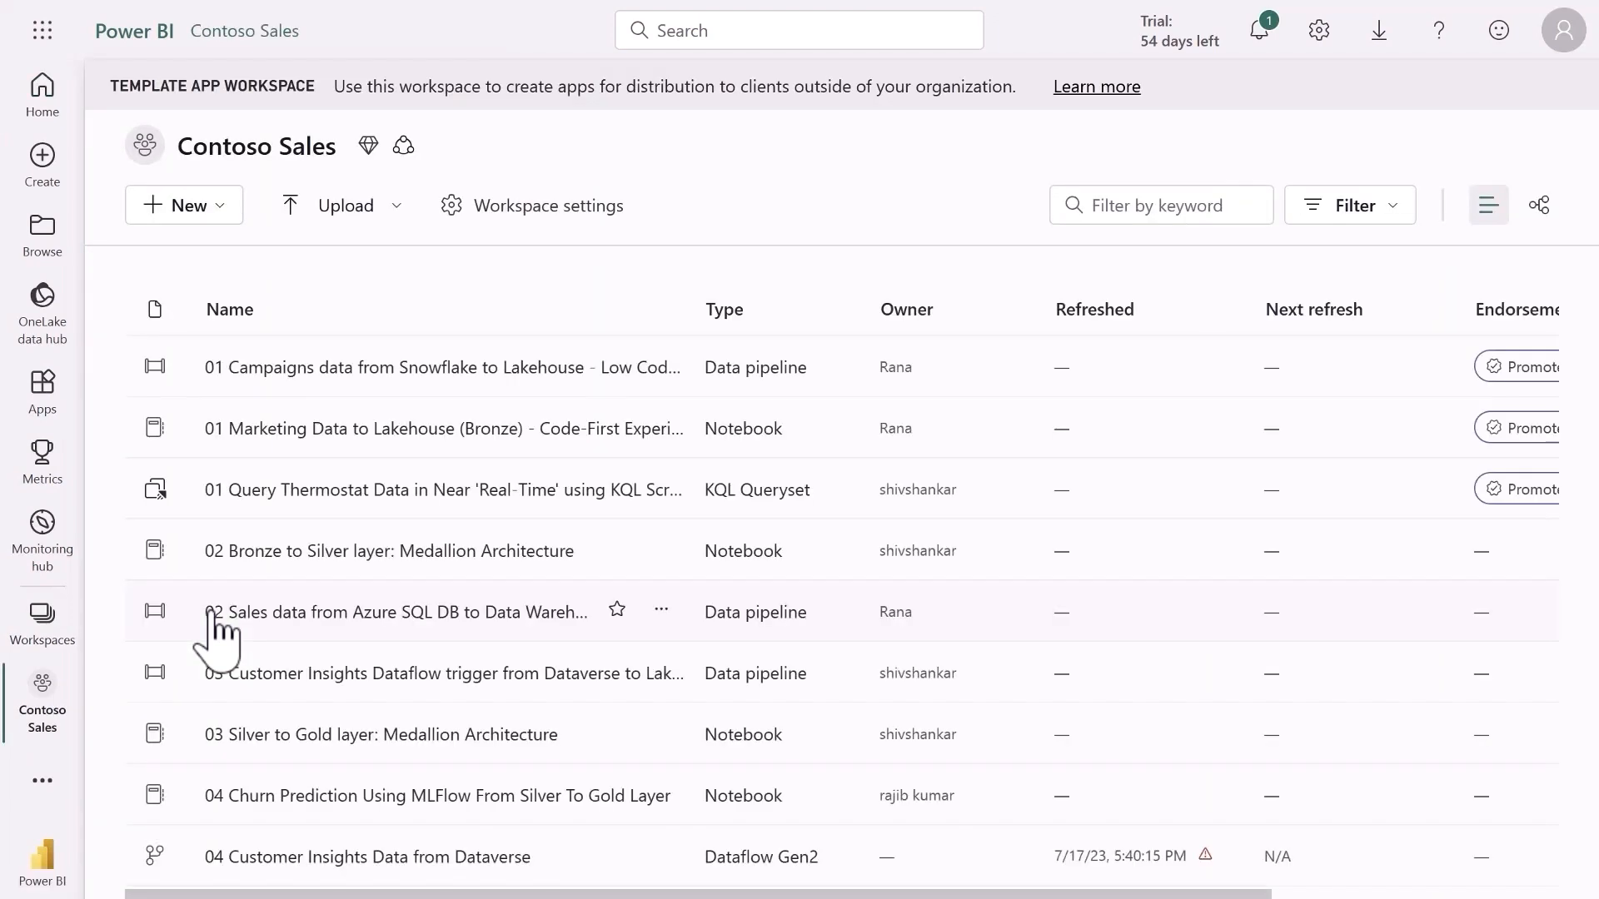
mouse_move(132, 607)
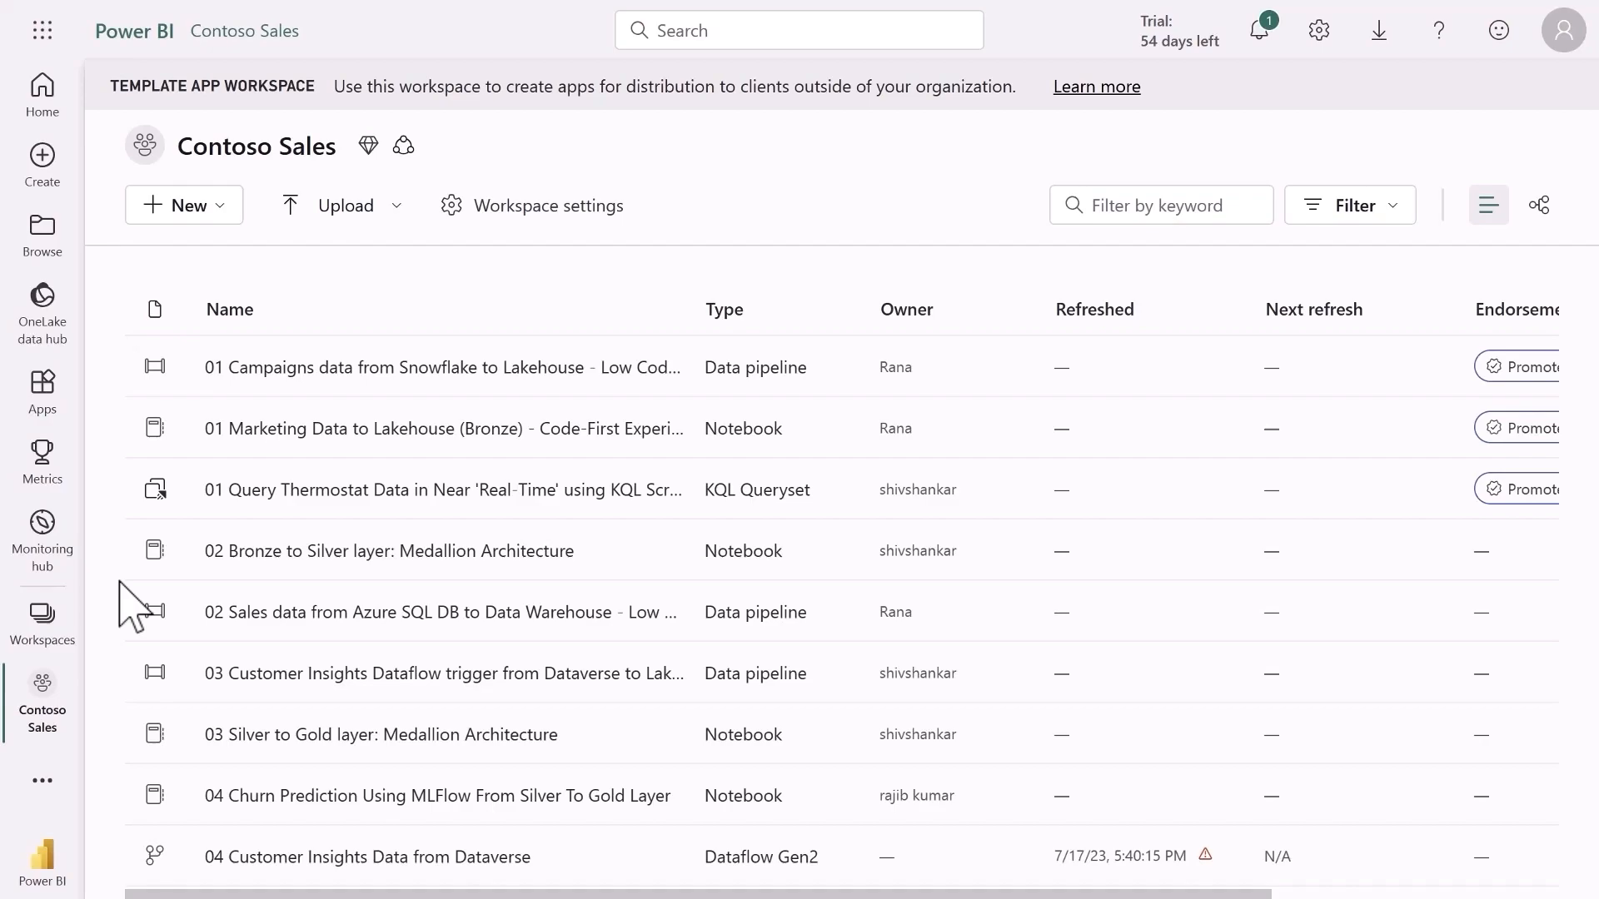
Go to Browse and view the Filter type options, closing them without applying any
click(41, 235)
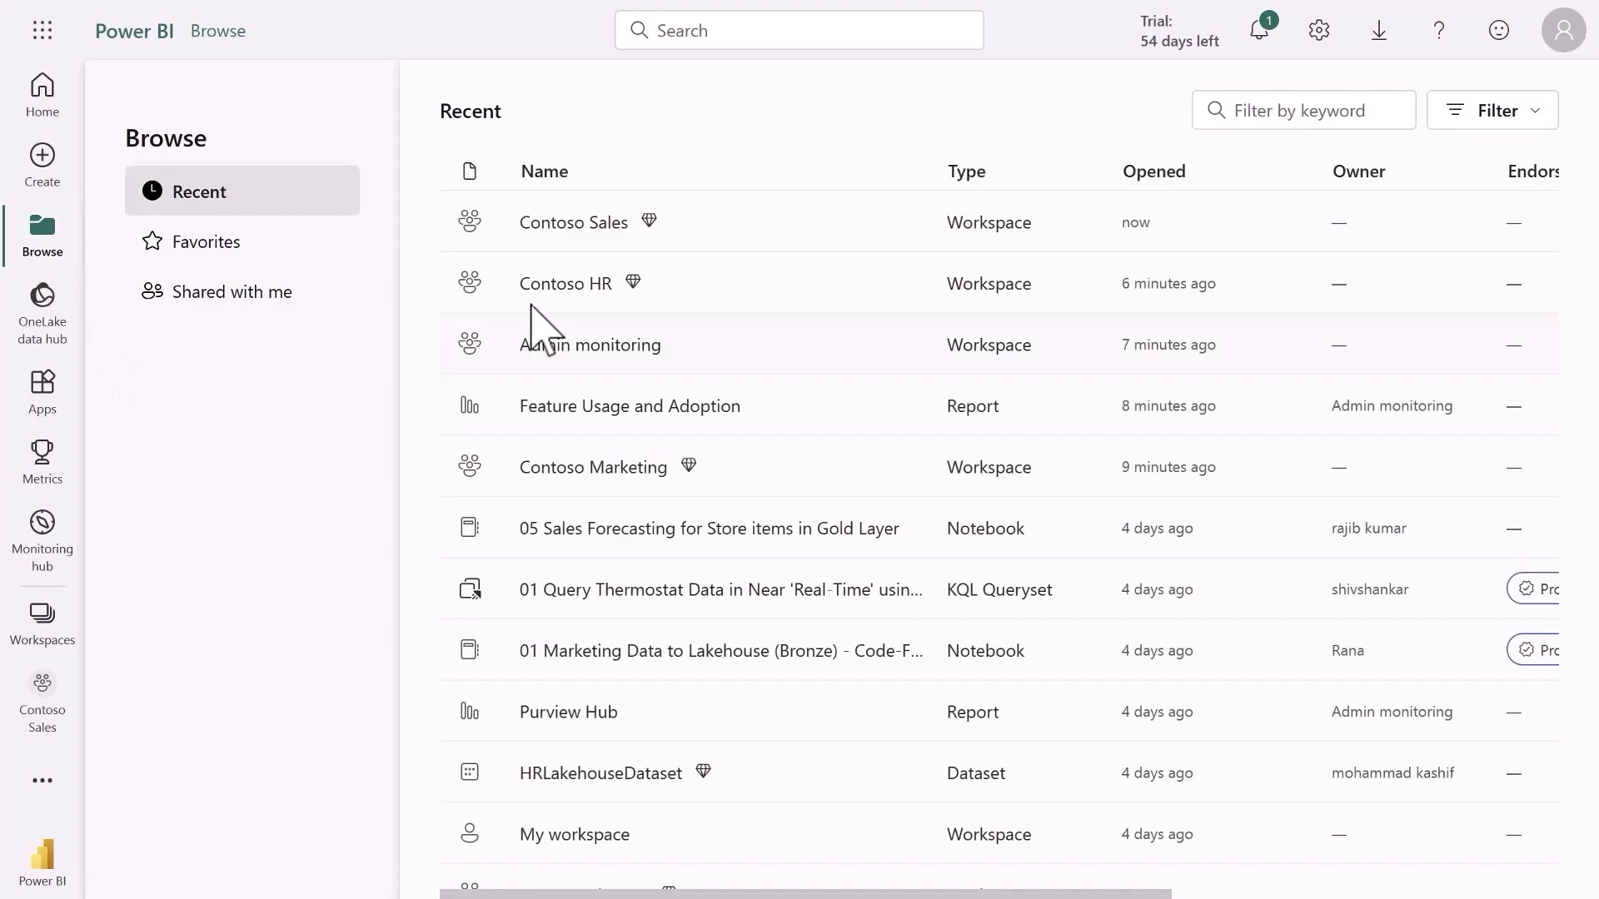
click(1492, 110)
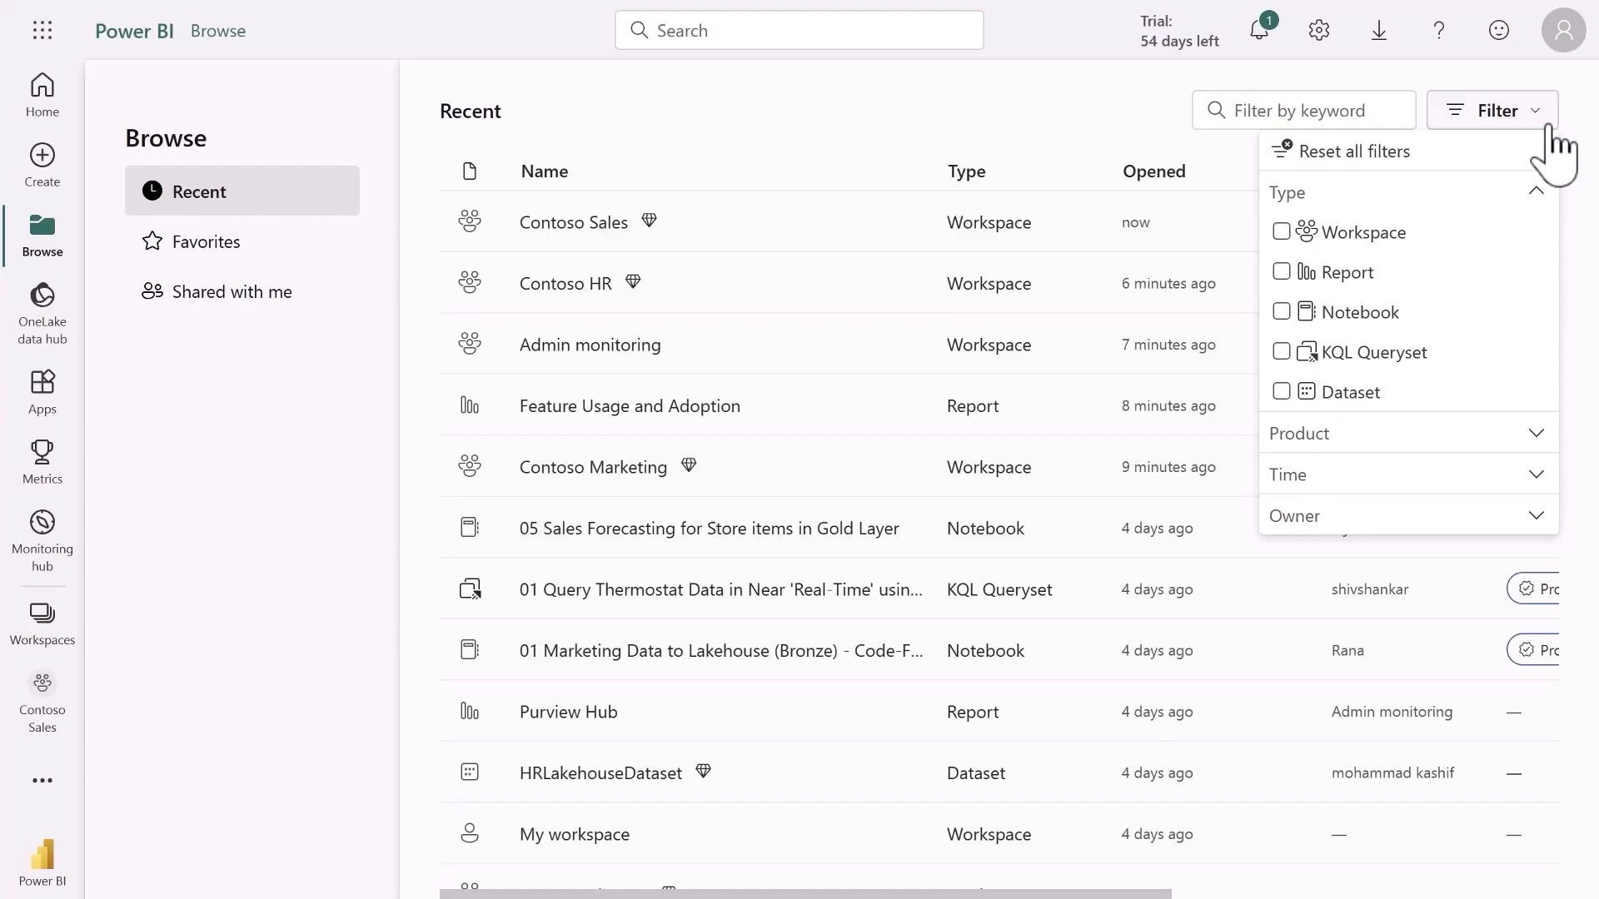
click(816, 158)
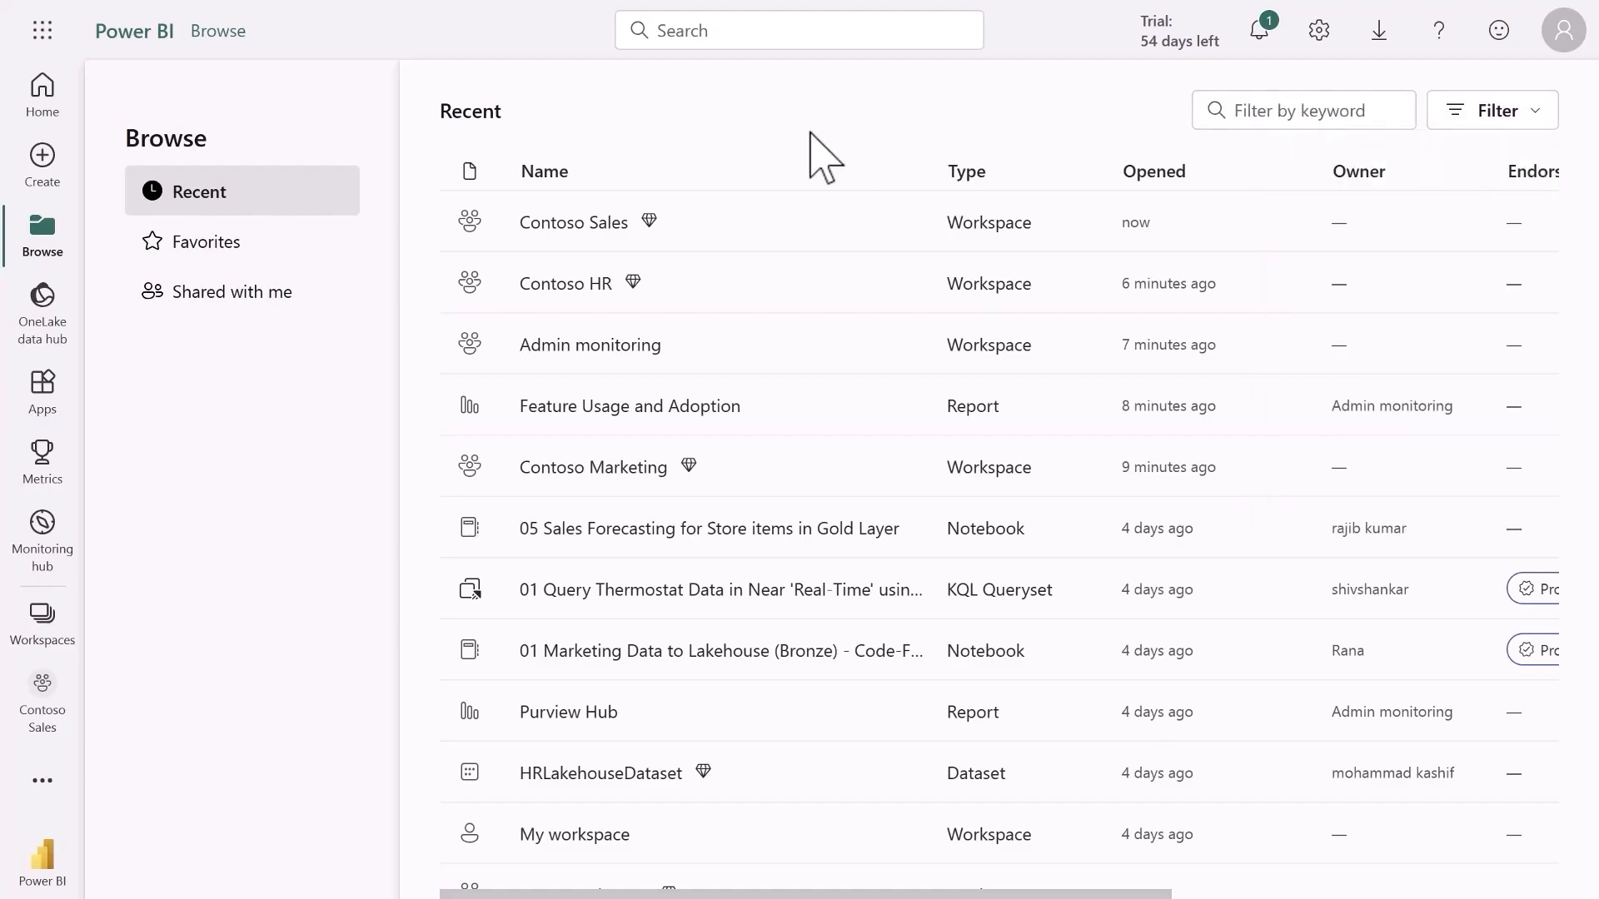
mouse_move(42, 163)
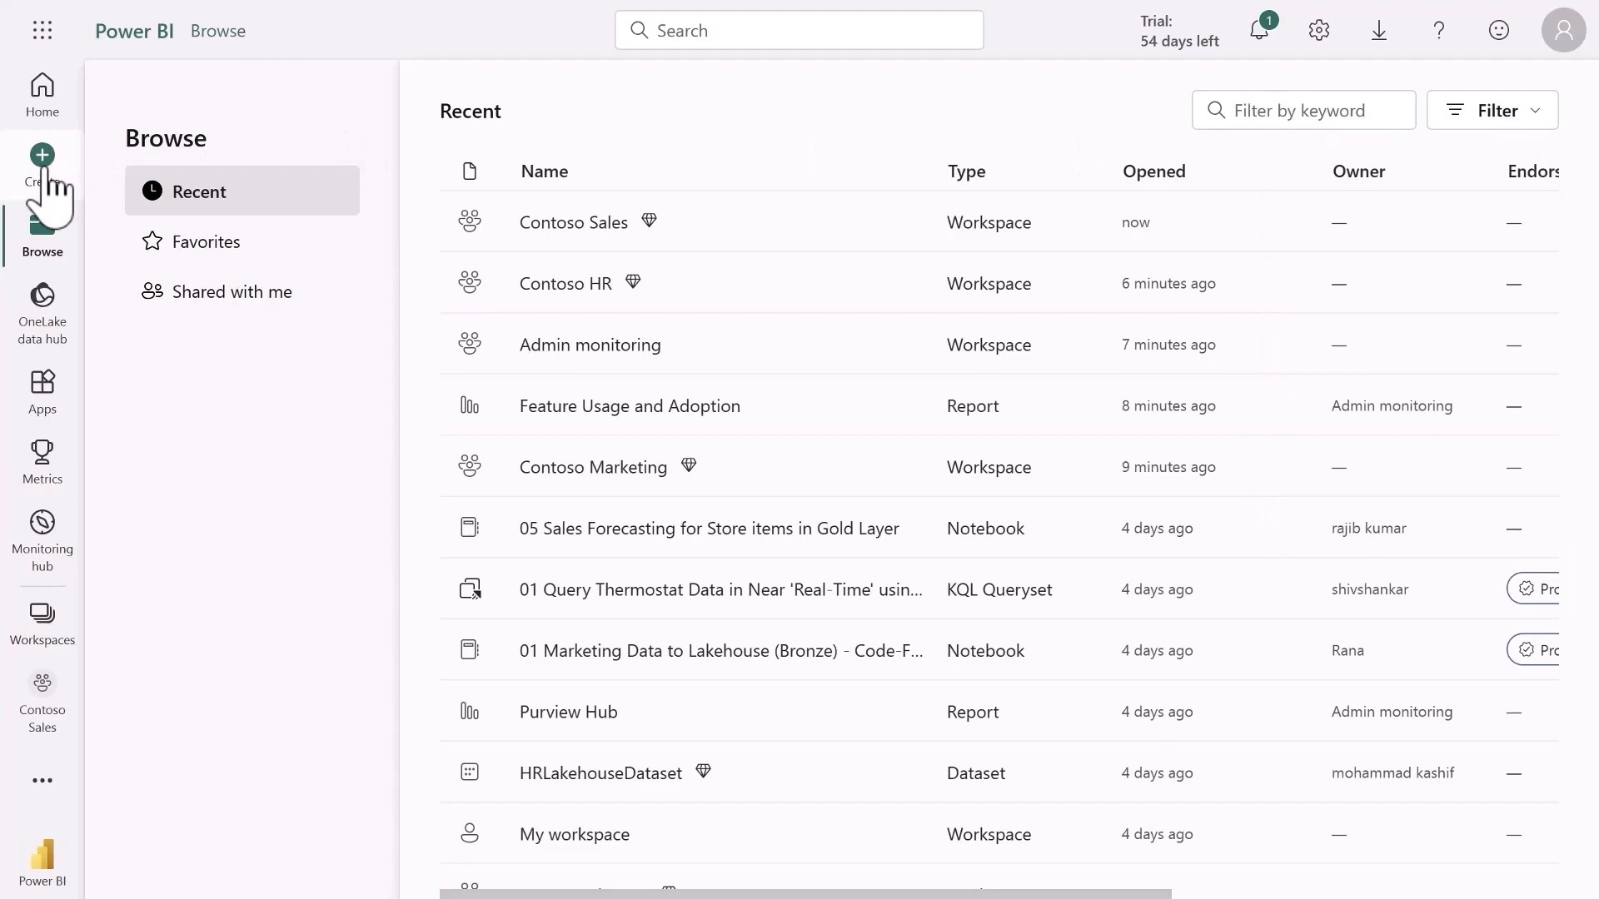
From Create, filter published datasets to Sales Domain and endorsed-in-your-org items
click(41, 154)
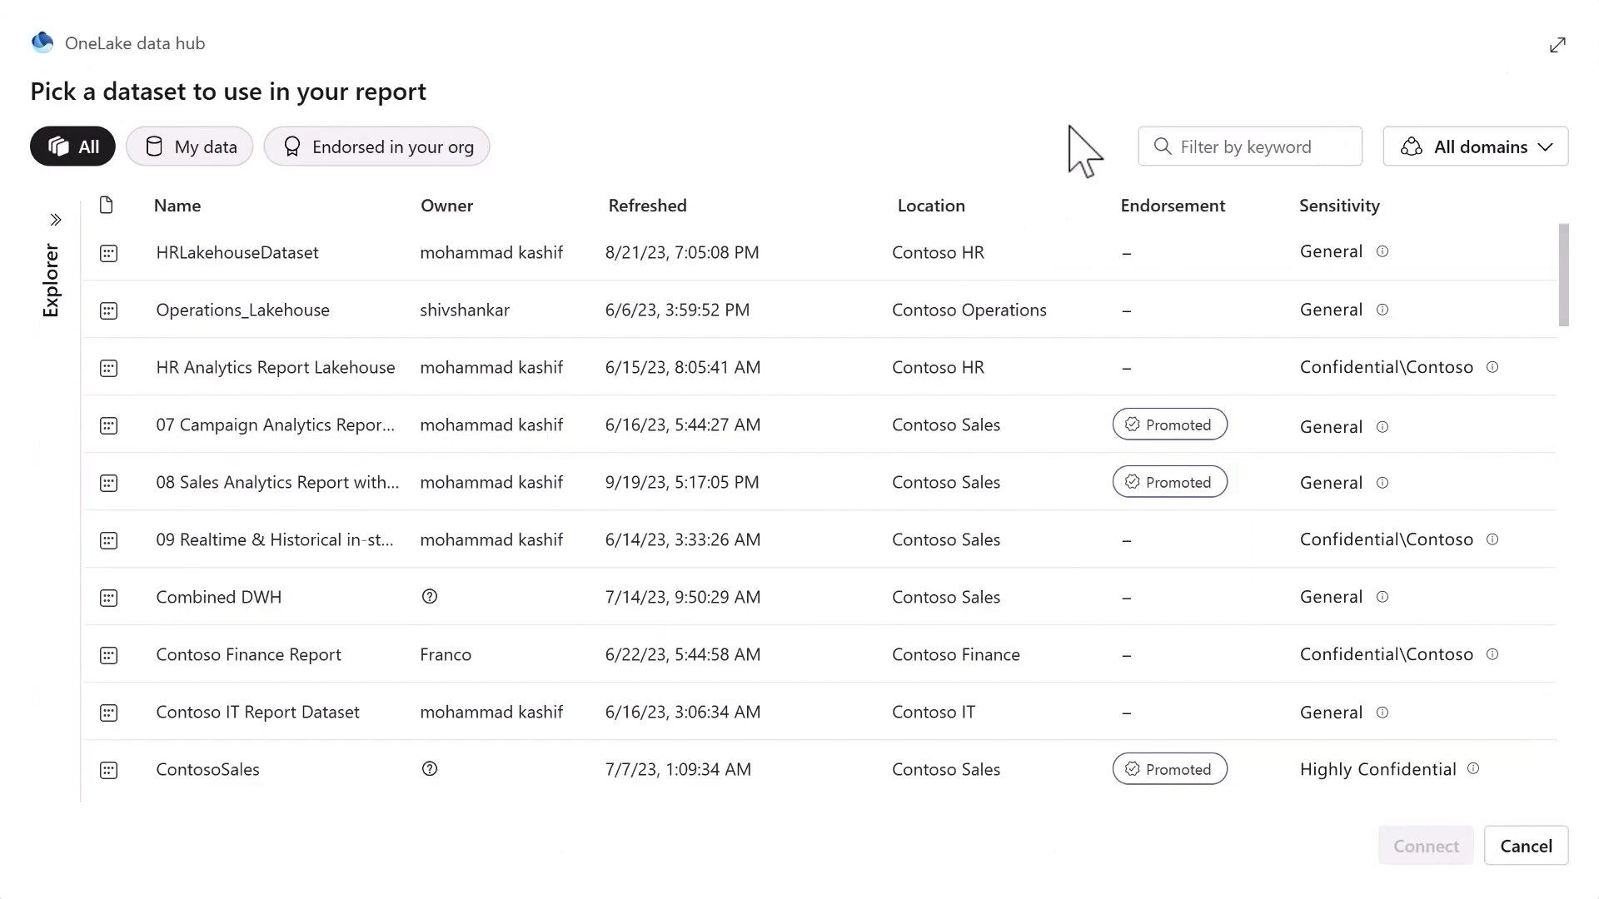
click(1475, 146)
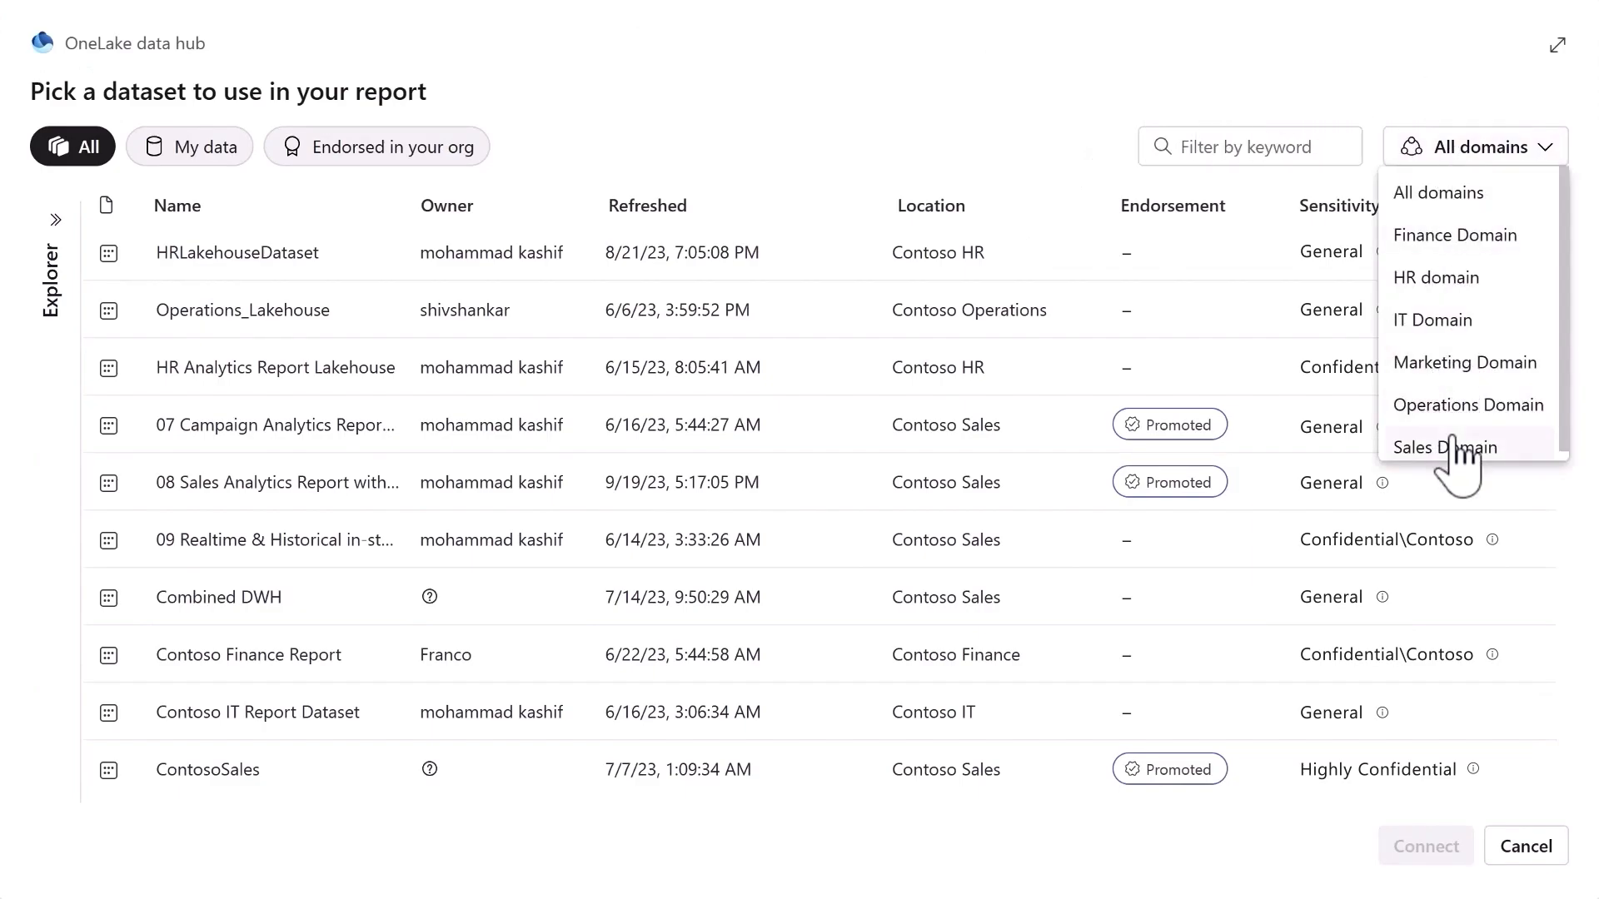
click(1442, 448)
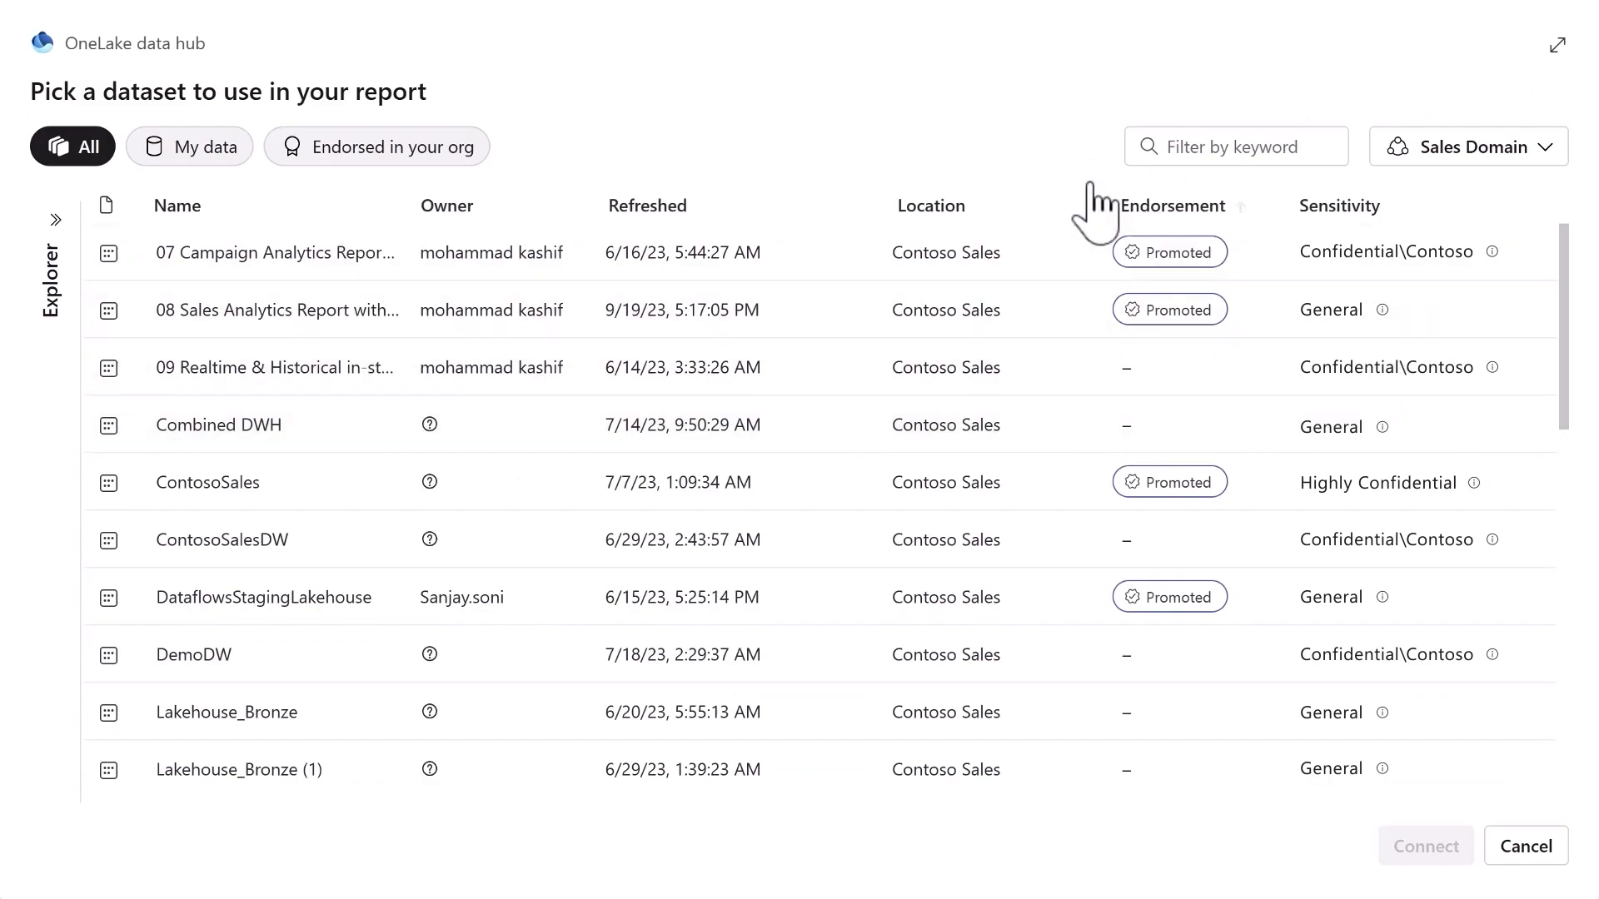
mouse_move(439, 200)
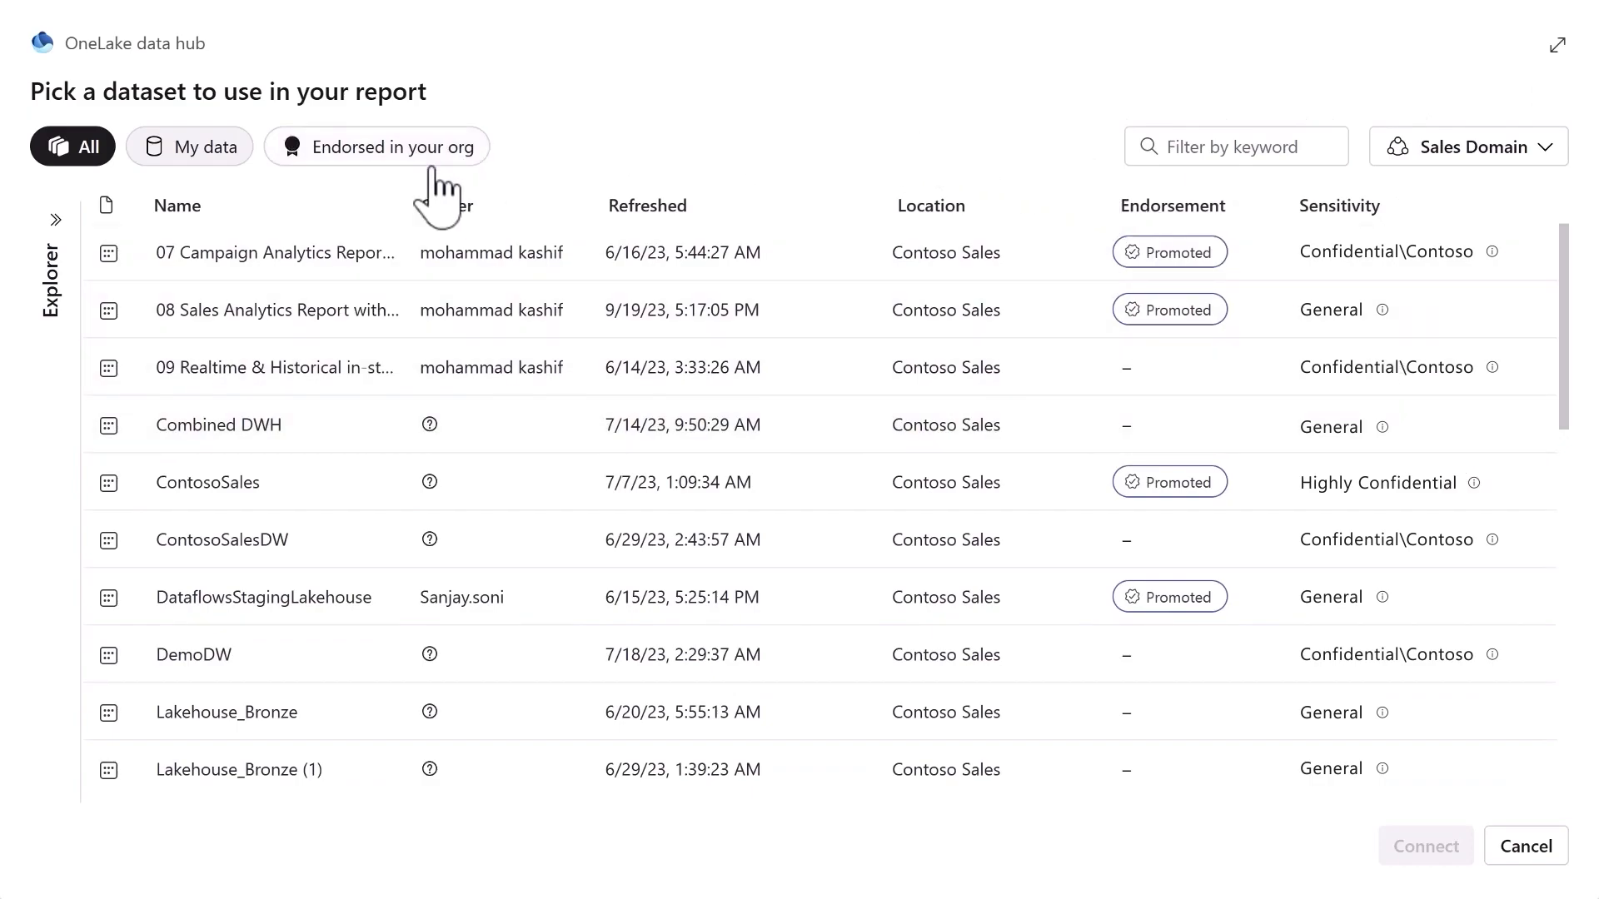
click(376, 145)
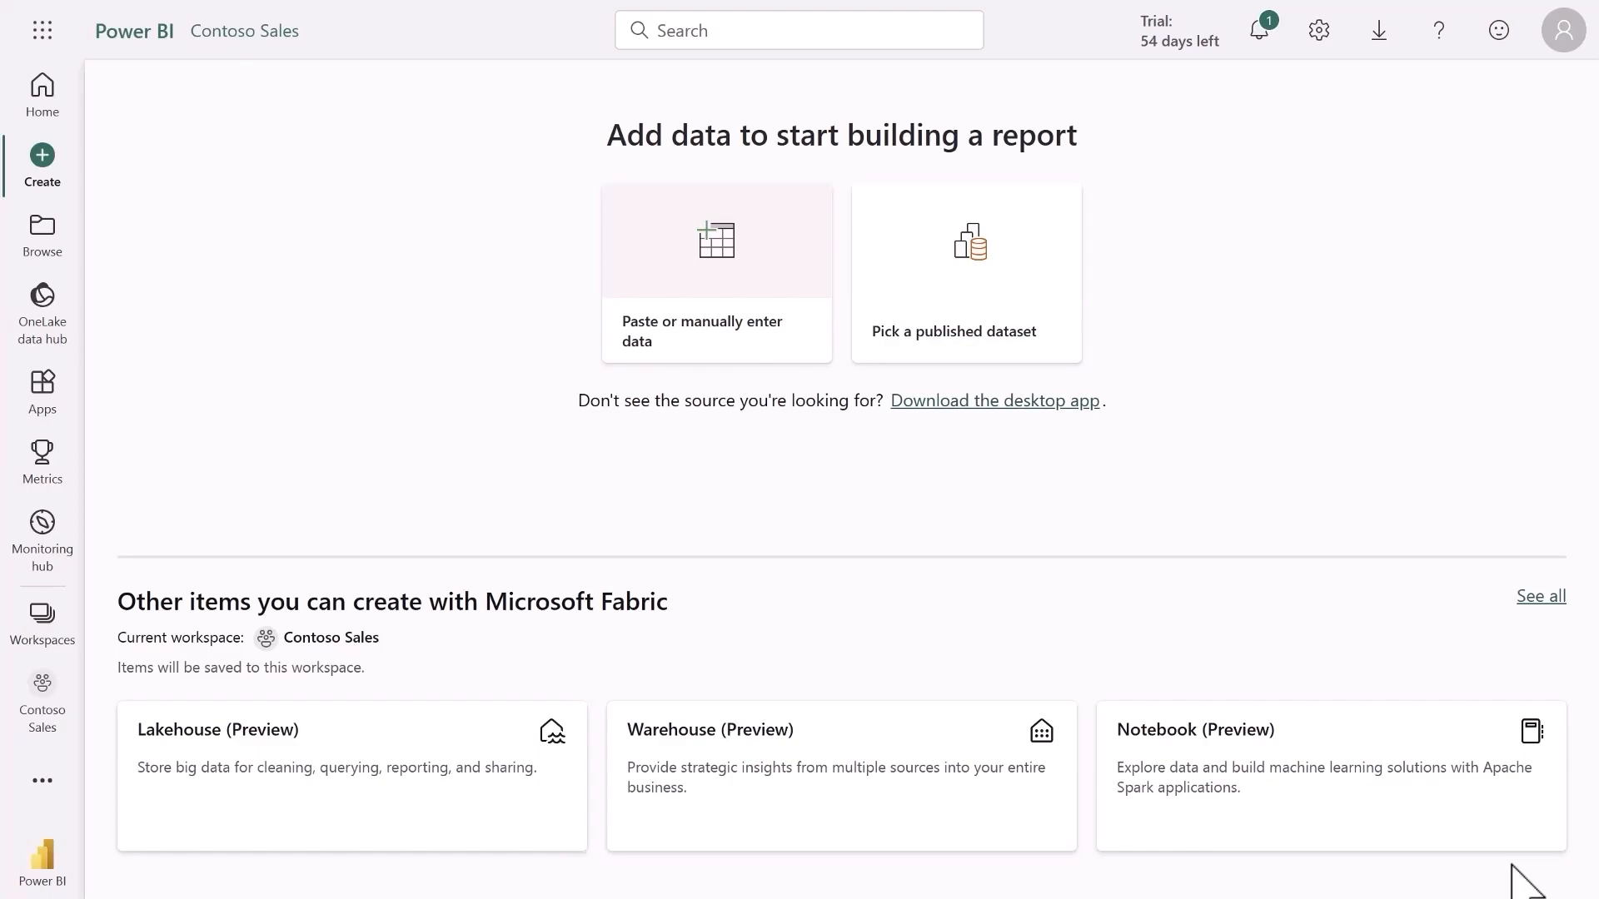
mouse_move(42, 538)
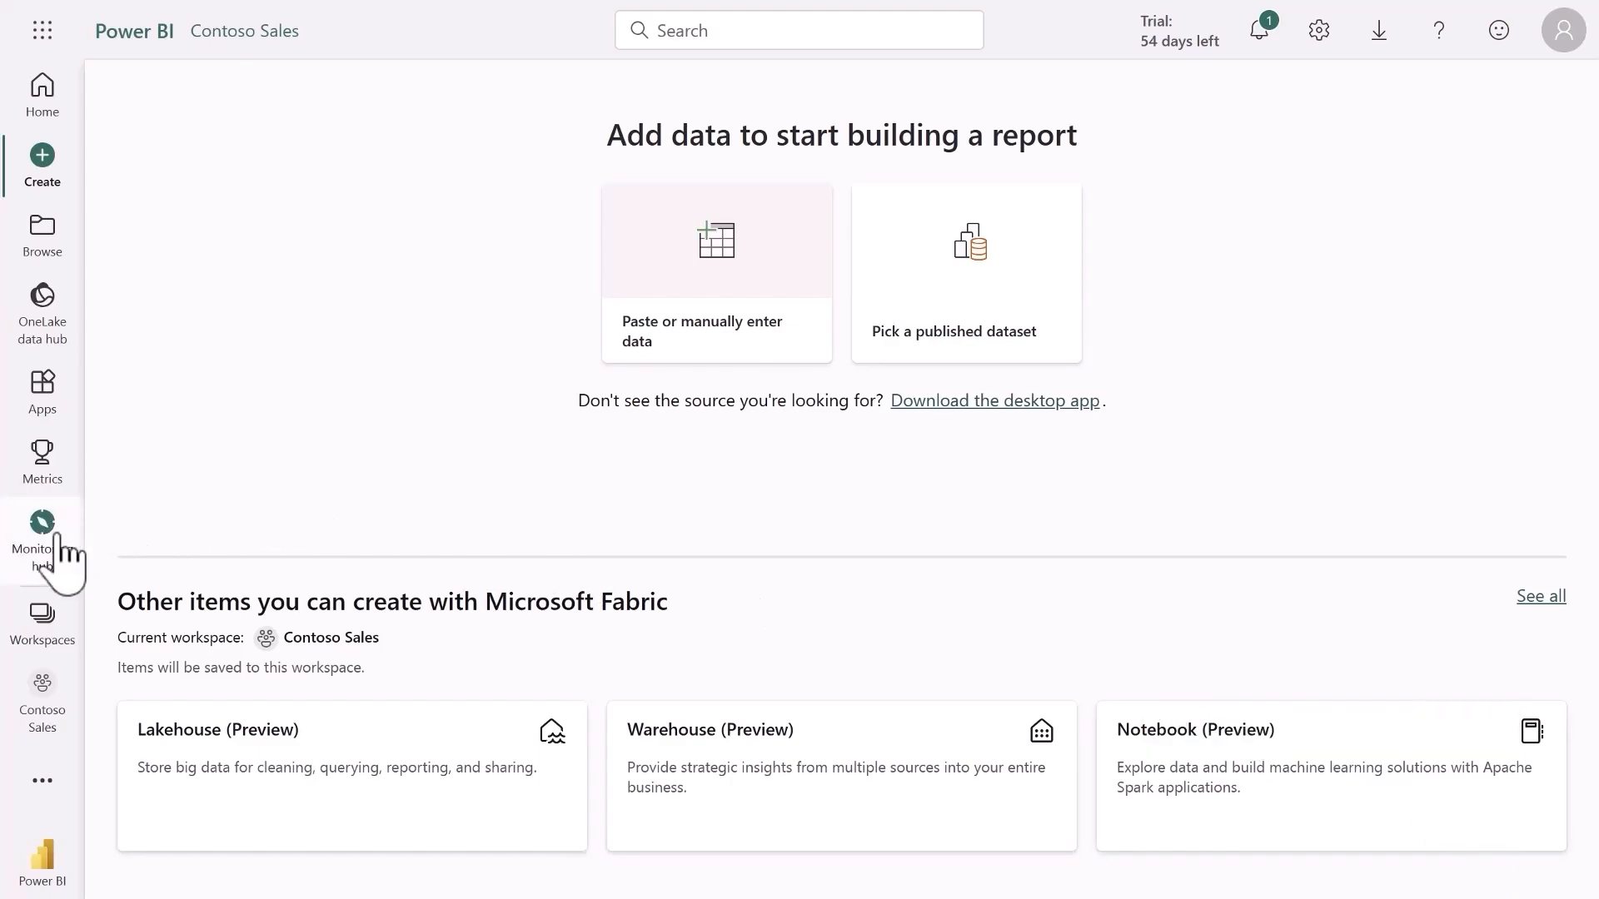
Filter Monitoring hub activities to Failed and open the HRLakehouseDataset details
click(42, 535)
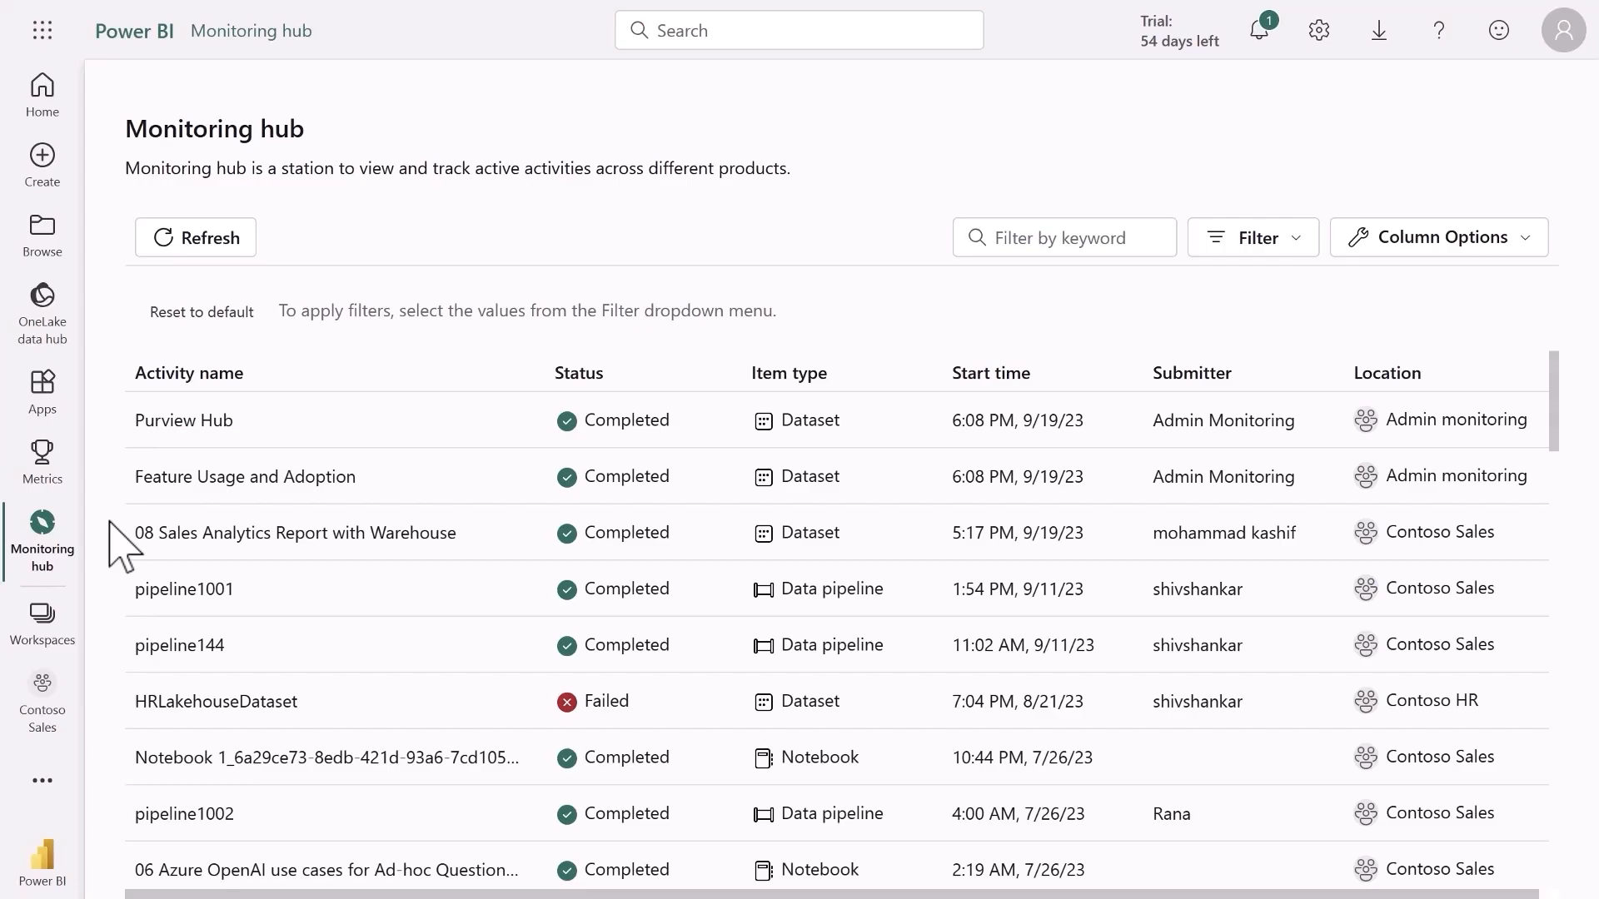
mouse_move(1229, 276)
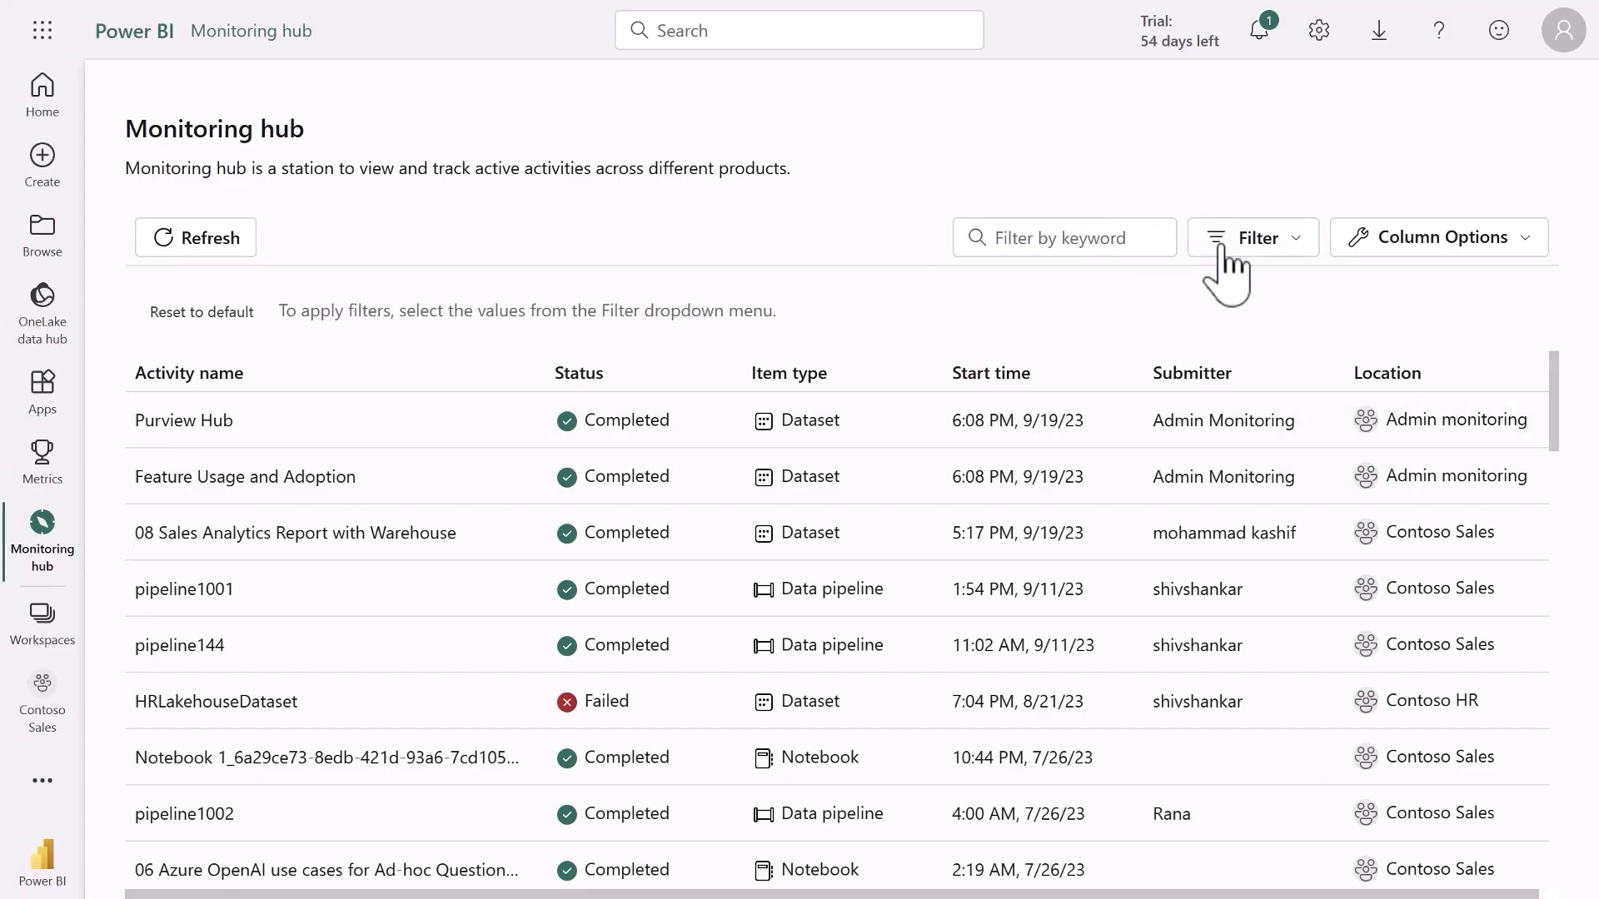
click(1253, 237)
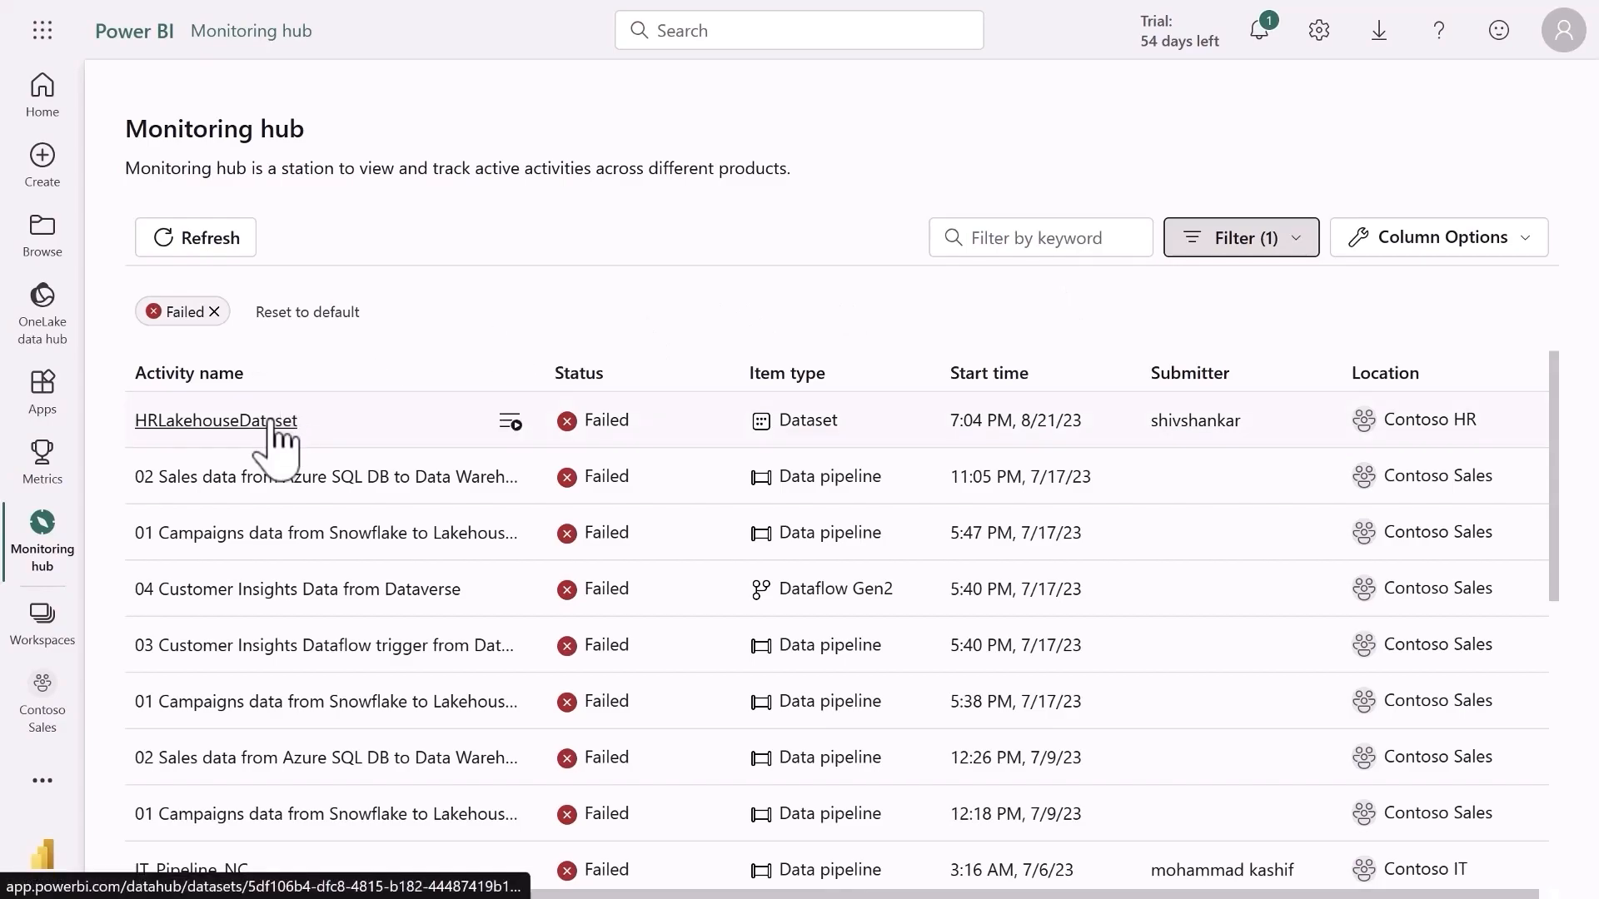
click(214, 420)
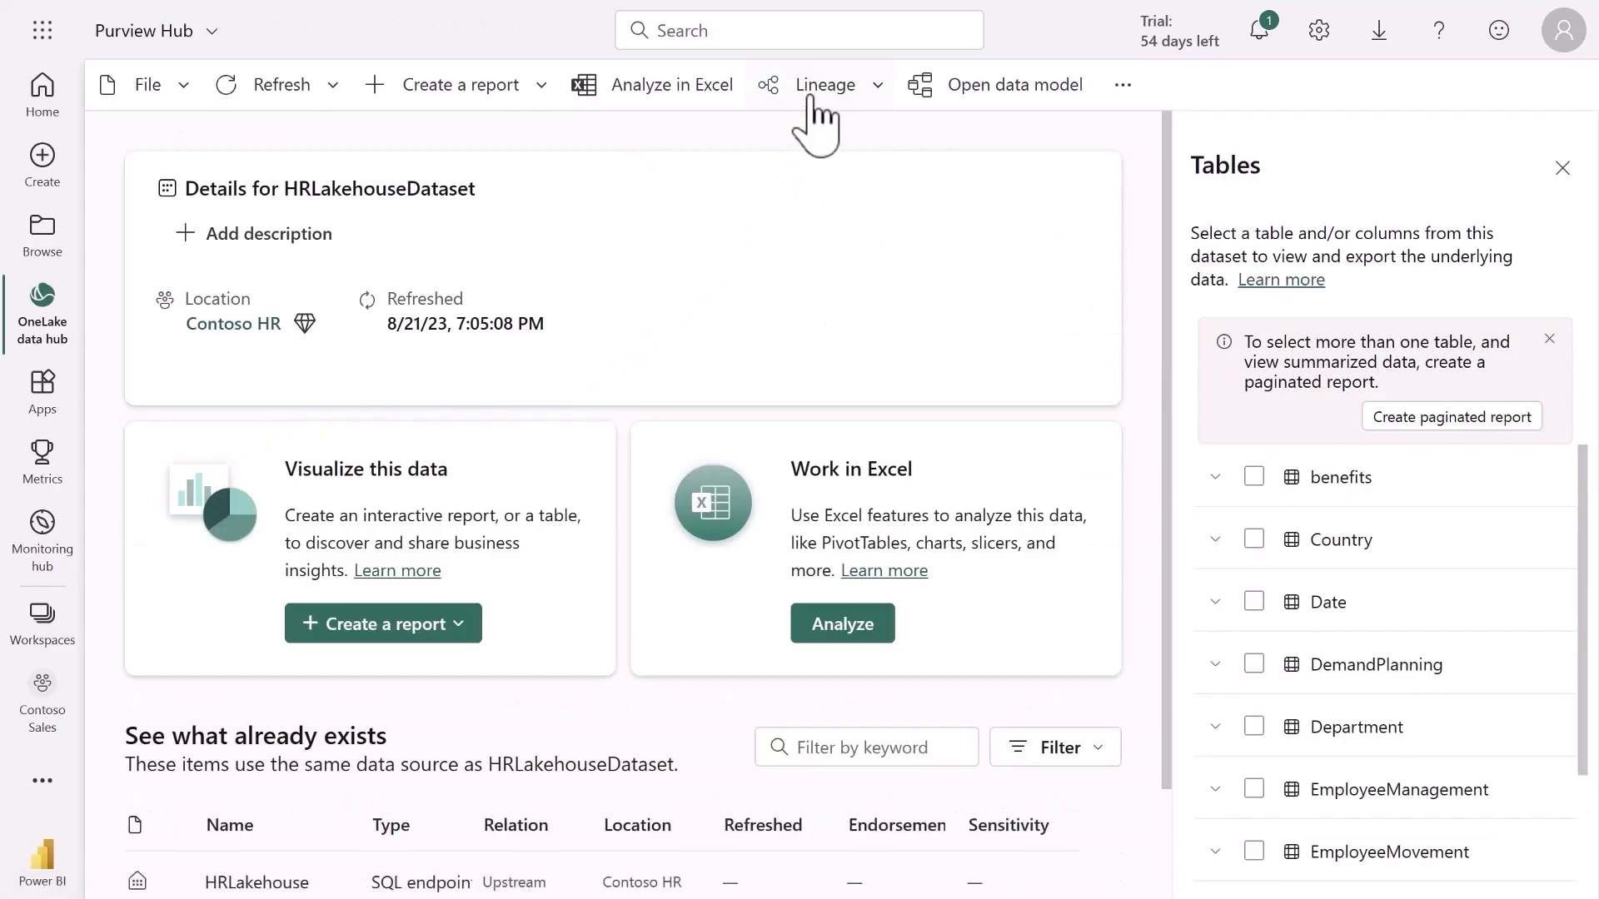
View HRLakehouseDataset's lineage impact analysis, then show the Settings panel
click(826, 84)
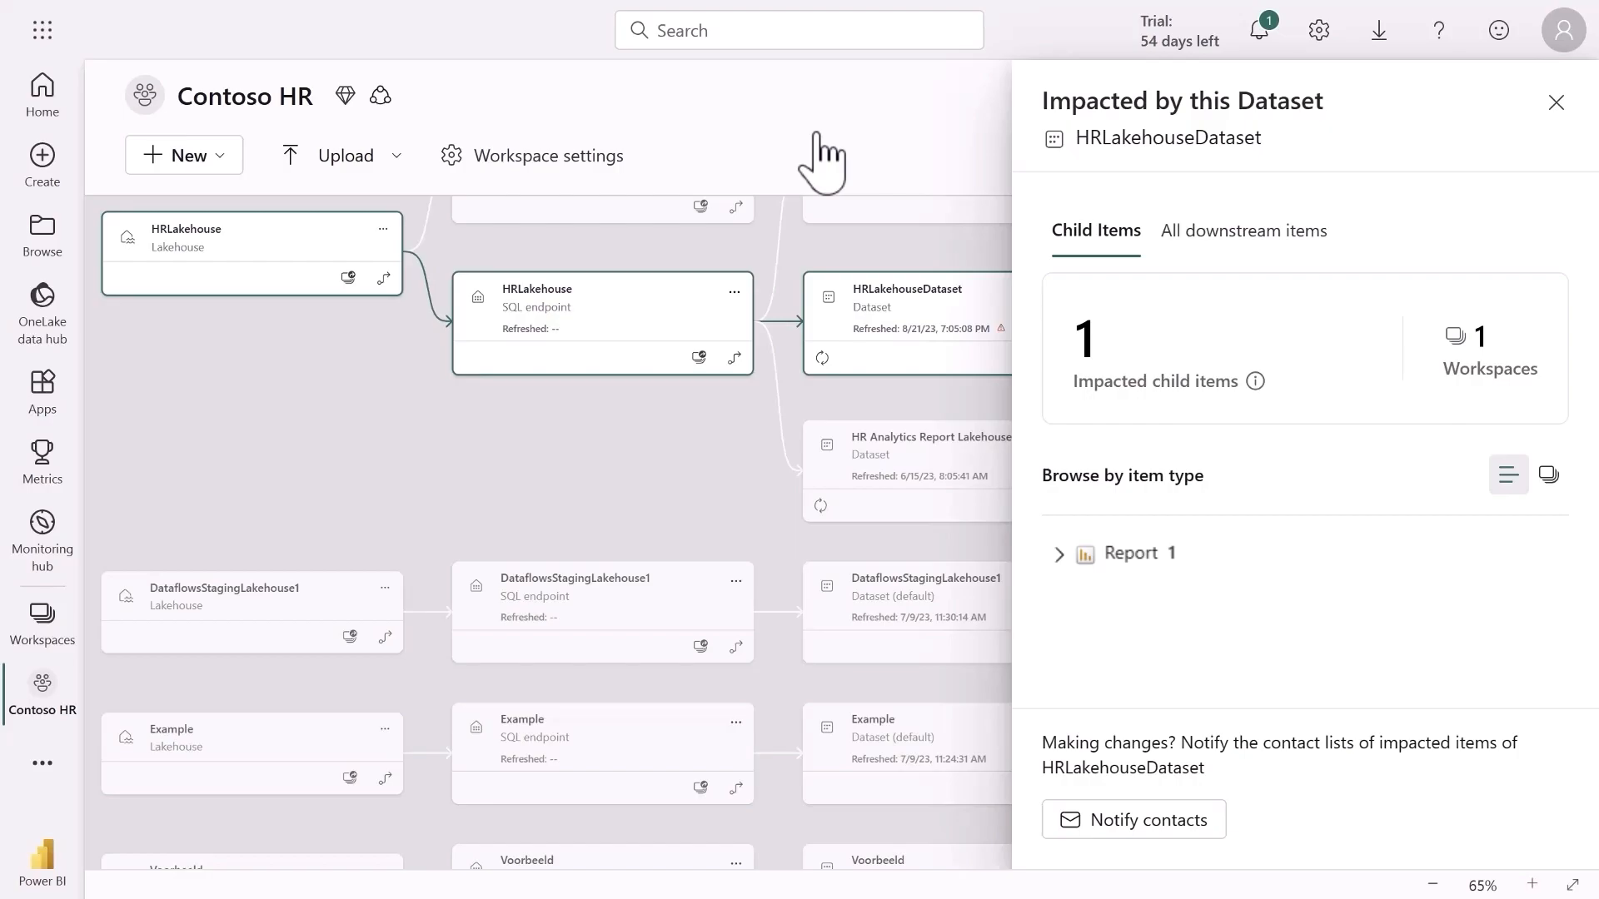
mouse_move(1319, 30)
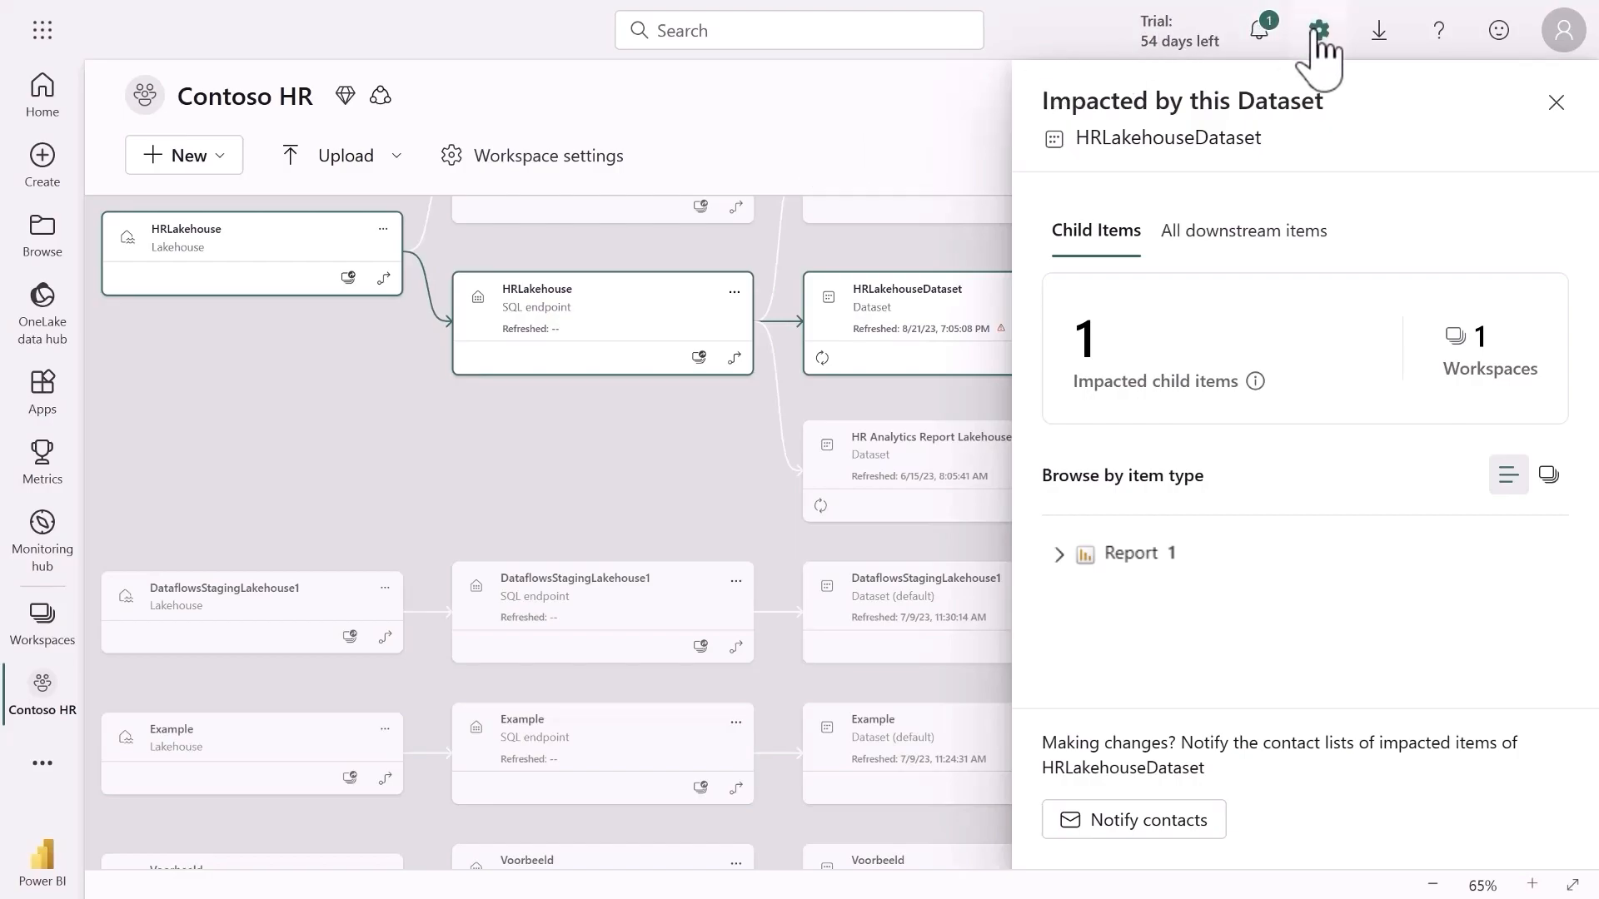
click(1318, 30)
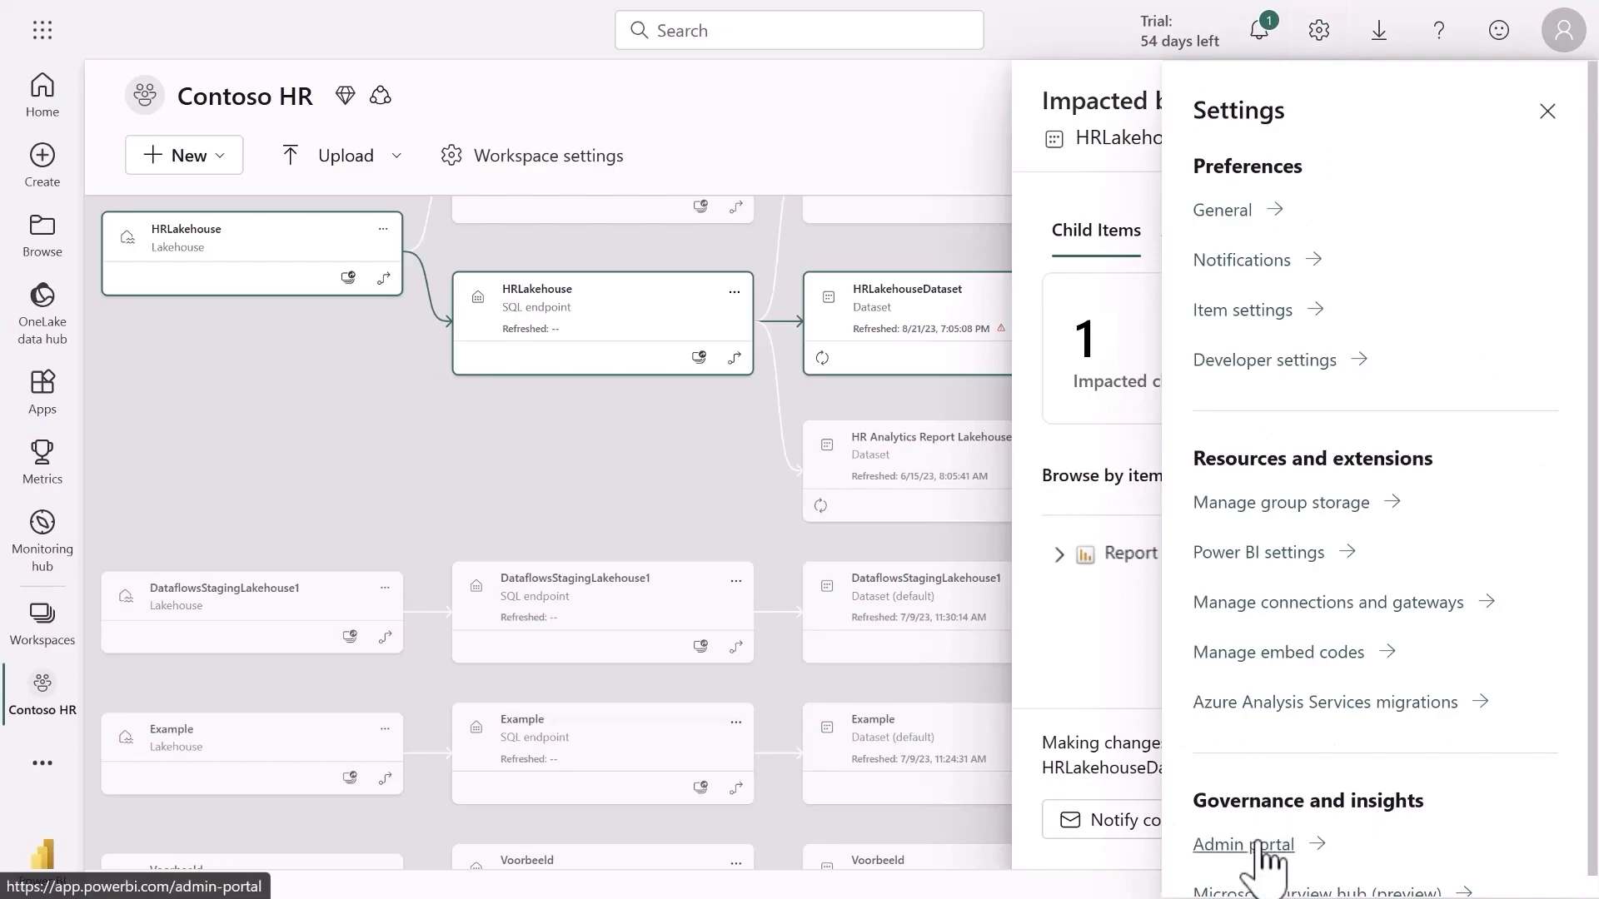
Visit the Admin portal, then open Microsoft Purview hub (preview) from Settings
click(1241, 844)
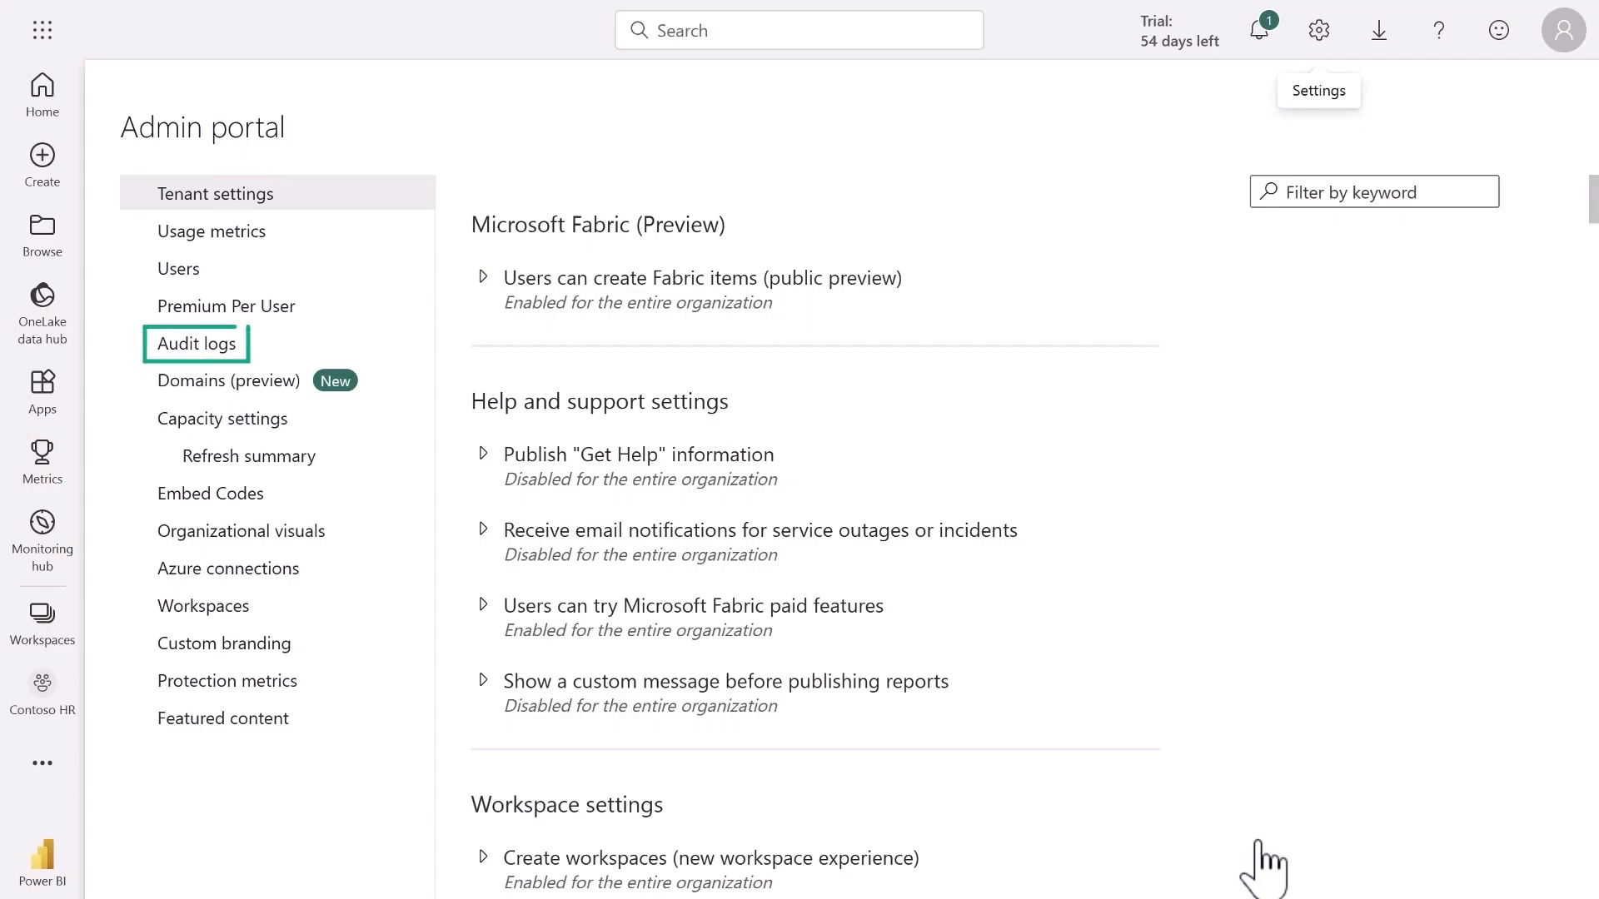
mouse_move(1276, 469)
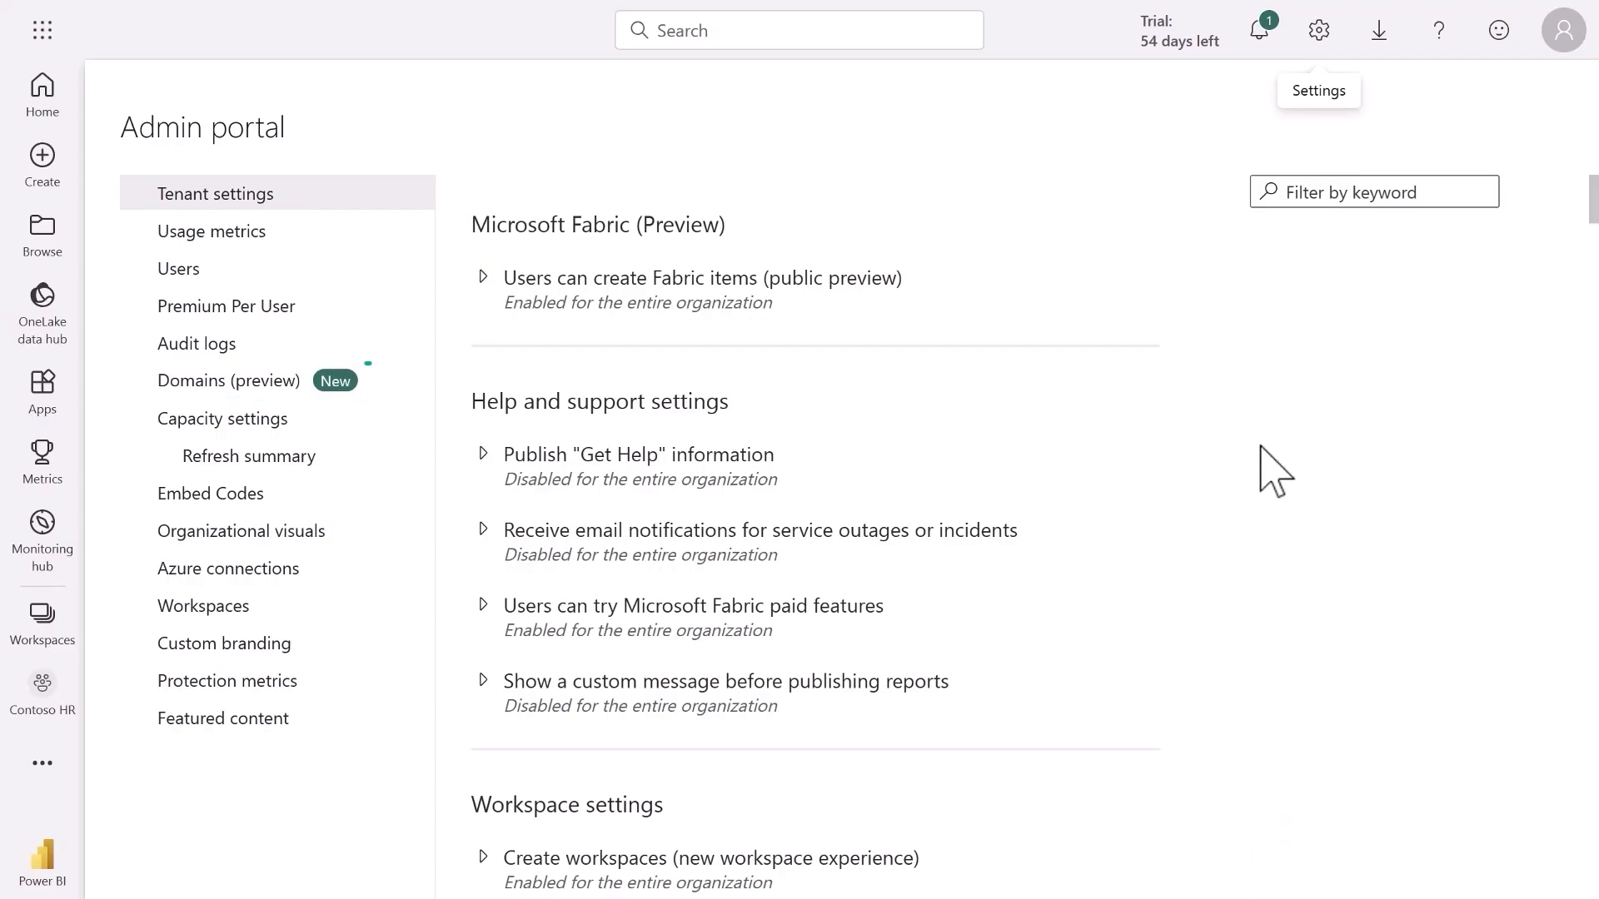
click(1318, 30)
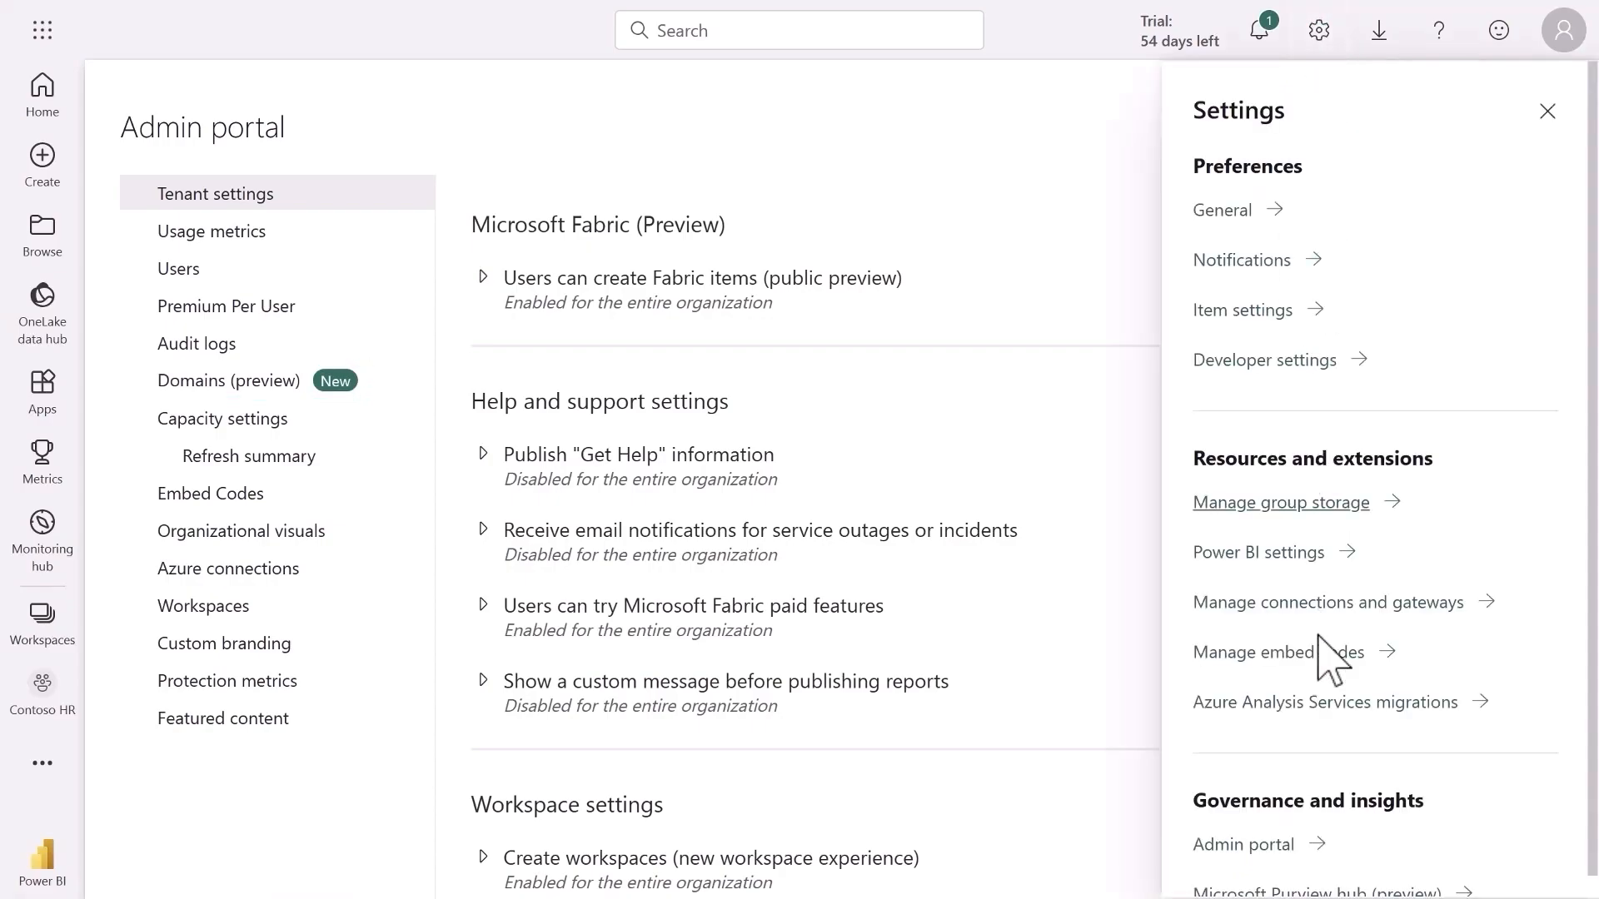
scroll(down, 3)
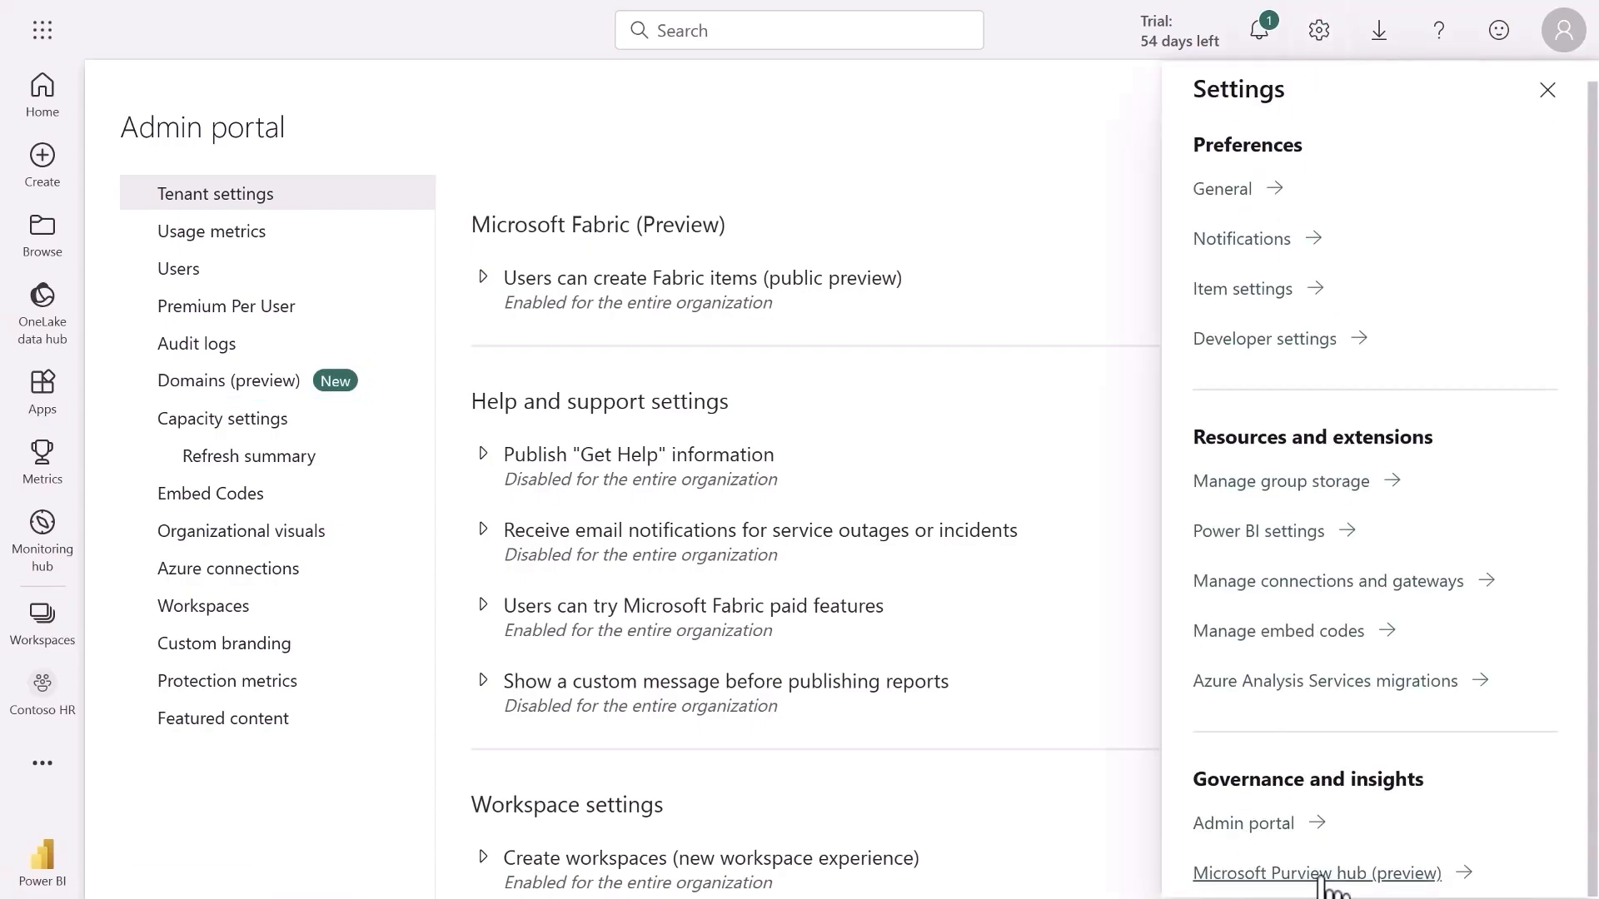
click(1317, 873)
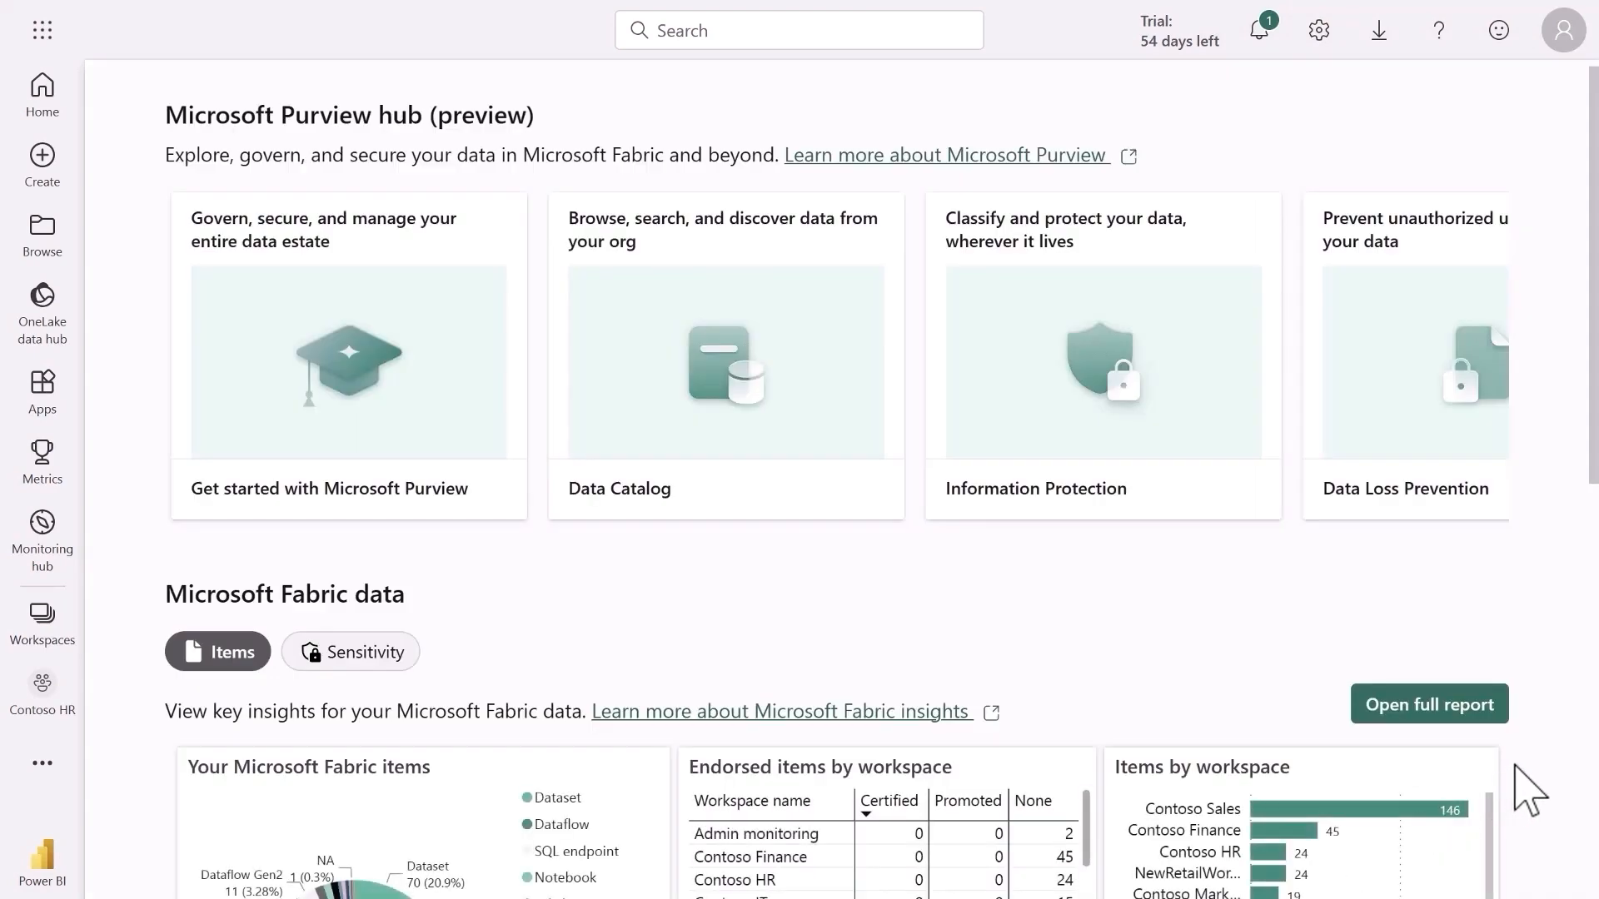
Show sensitivity label insights for Microsoft Fabric data in the Purview hub
scroll(down, 3)
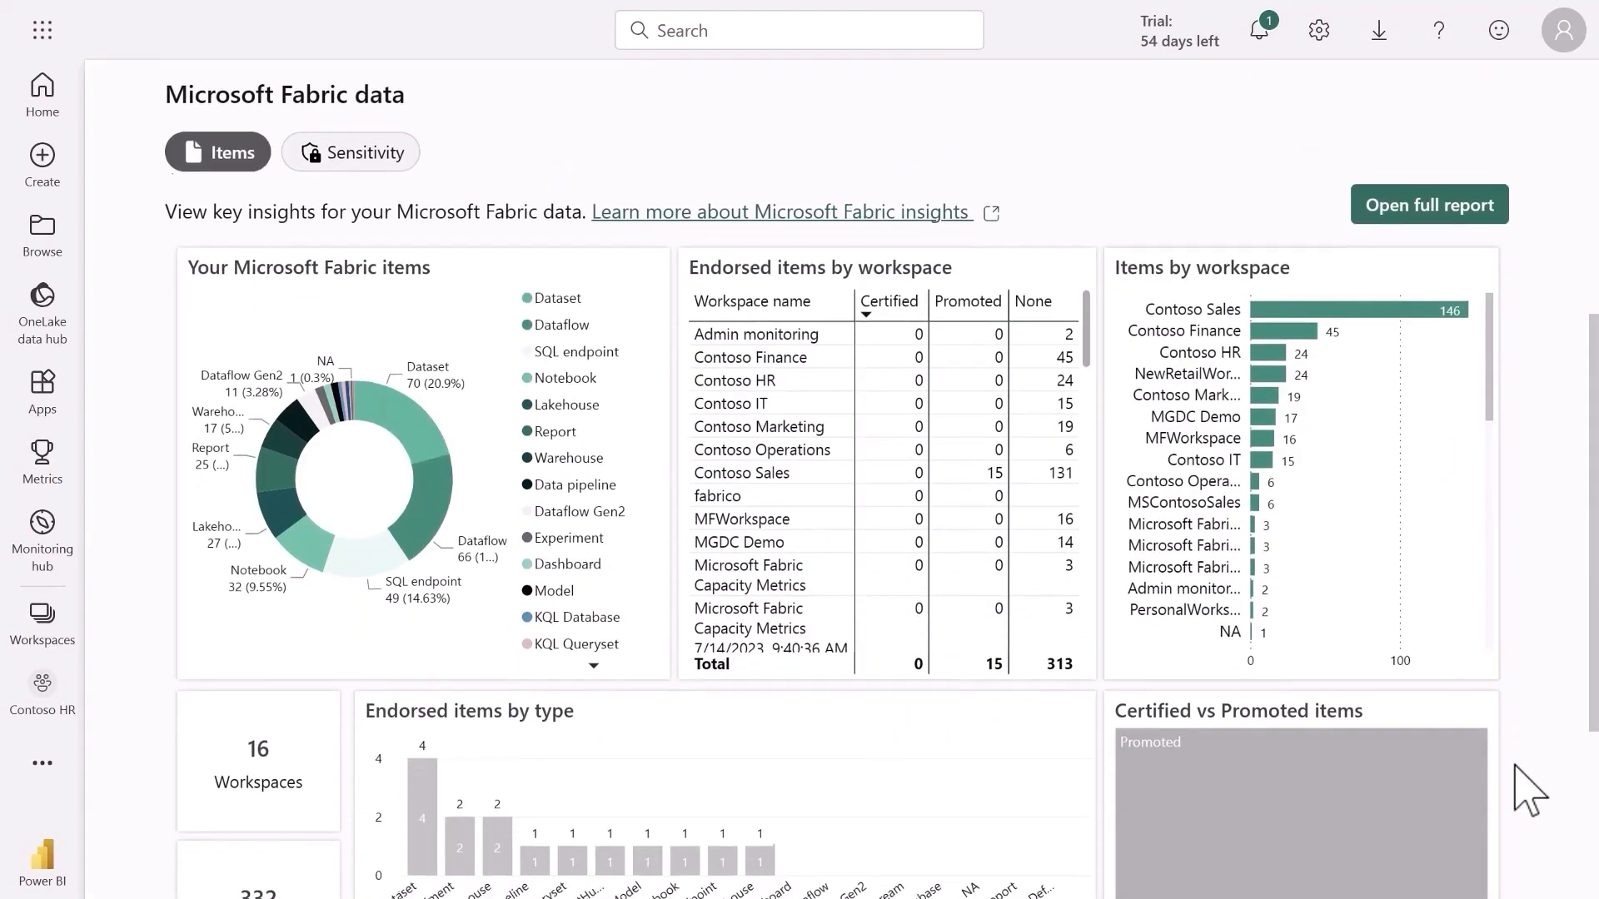
scroll(down, 3)
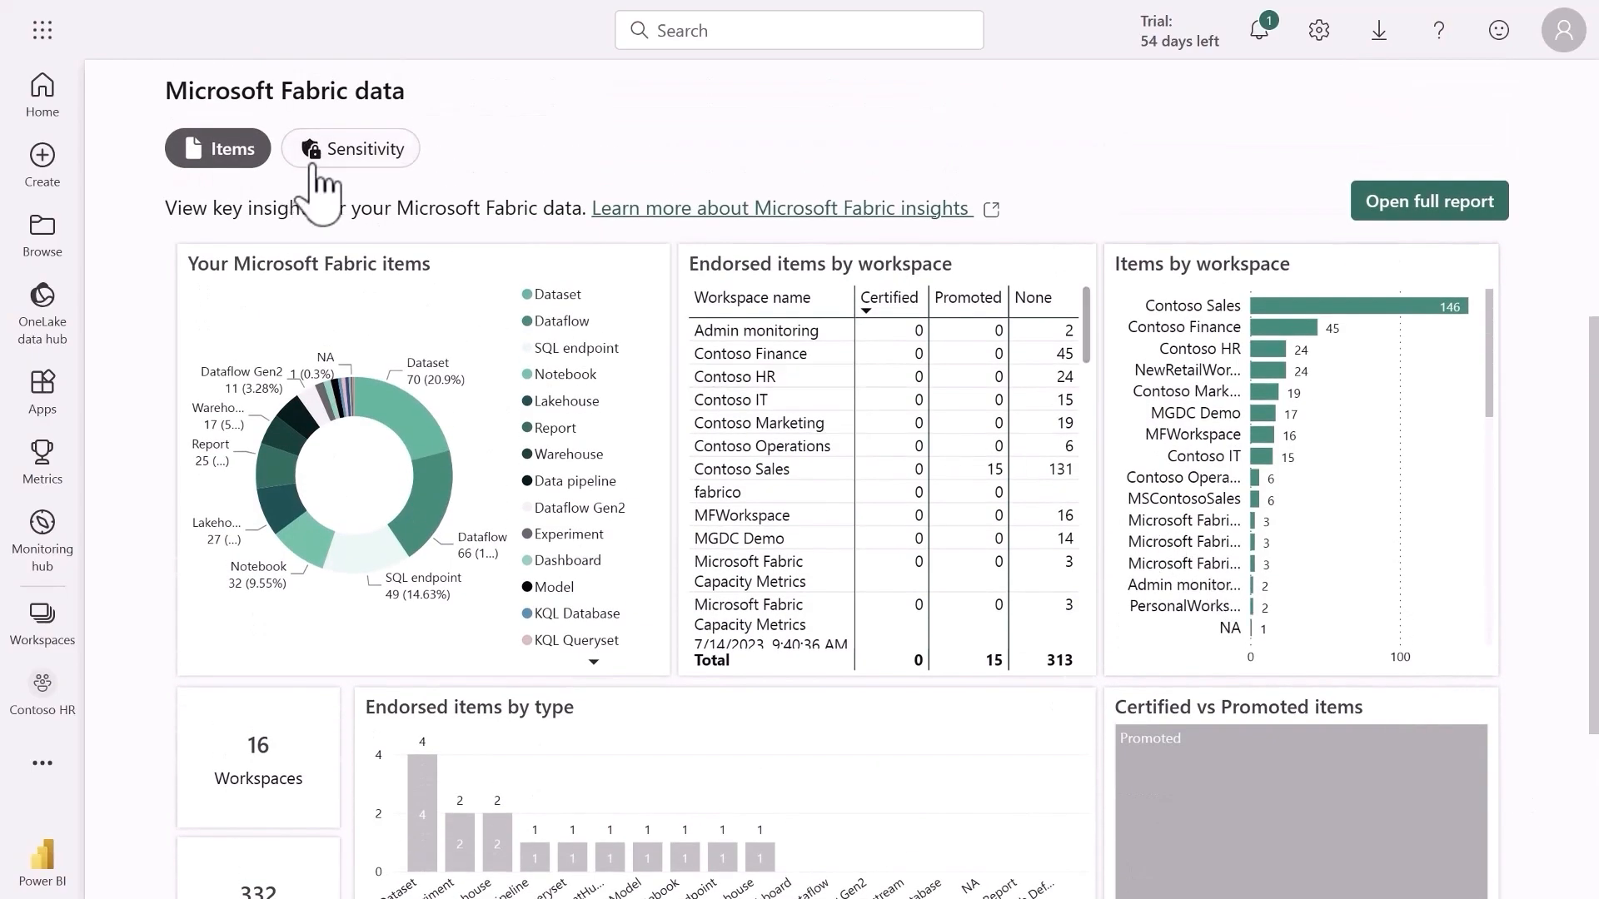
click(350, 149)
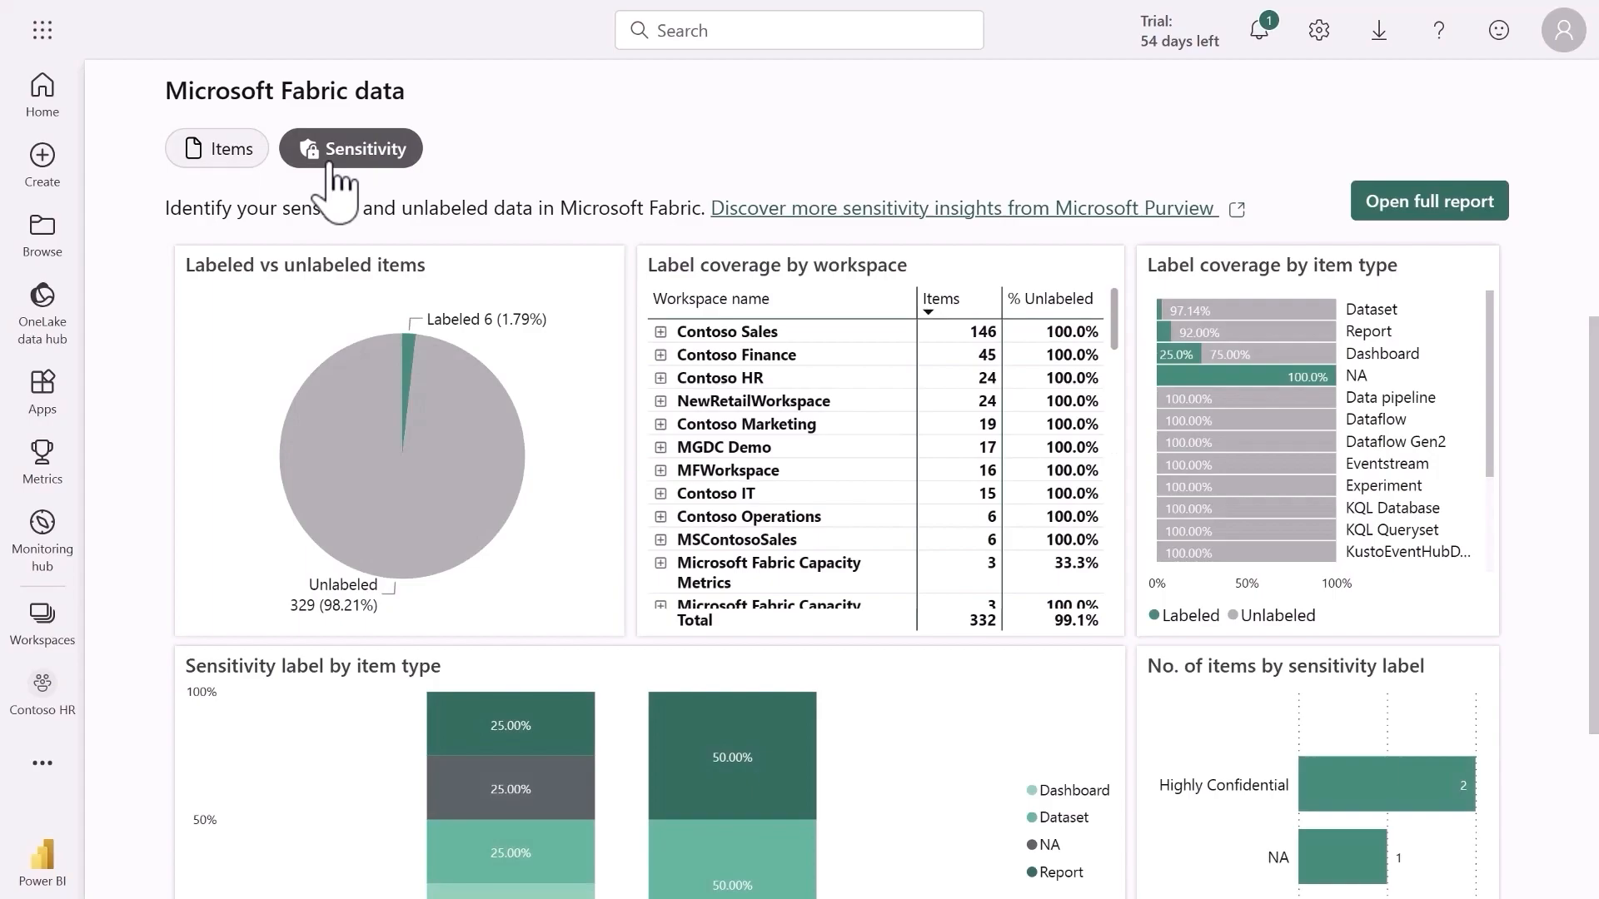
click(1428, 201)
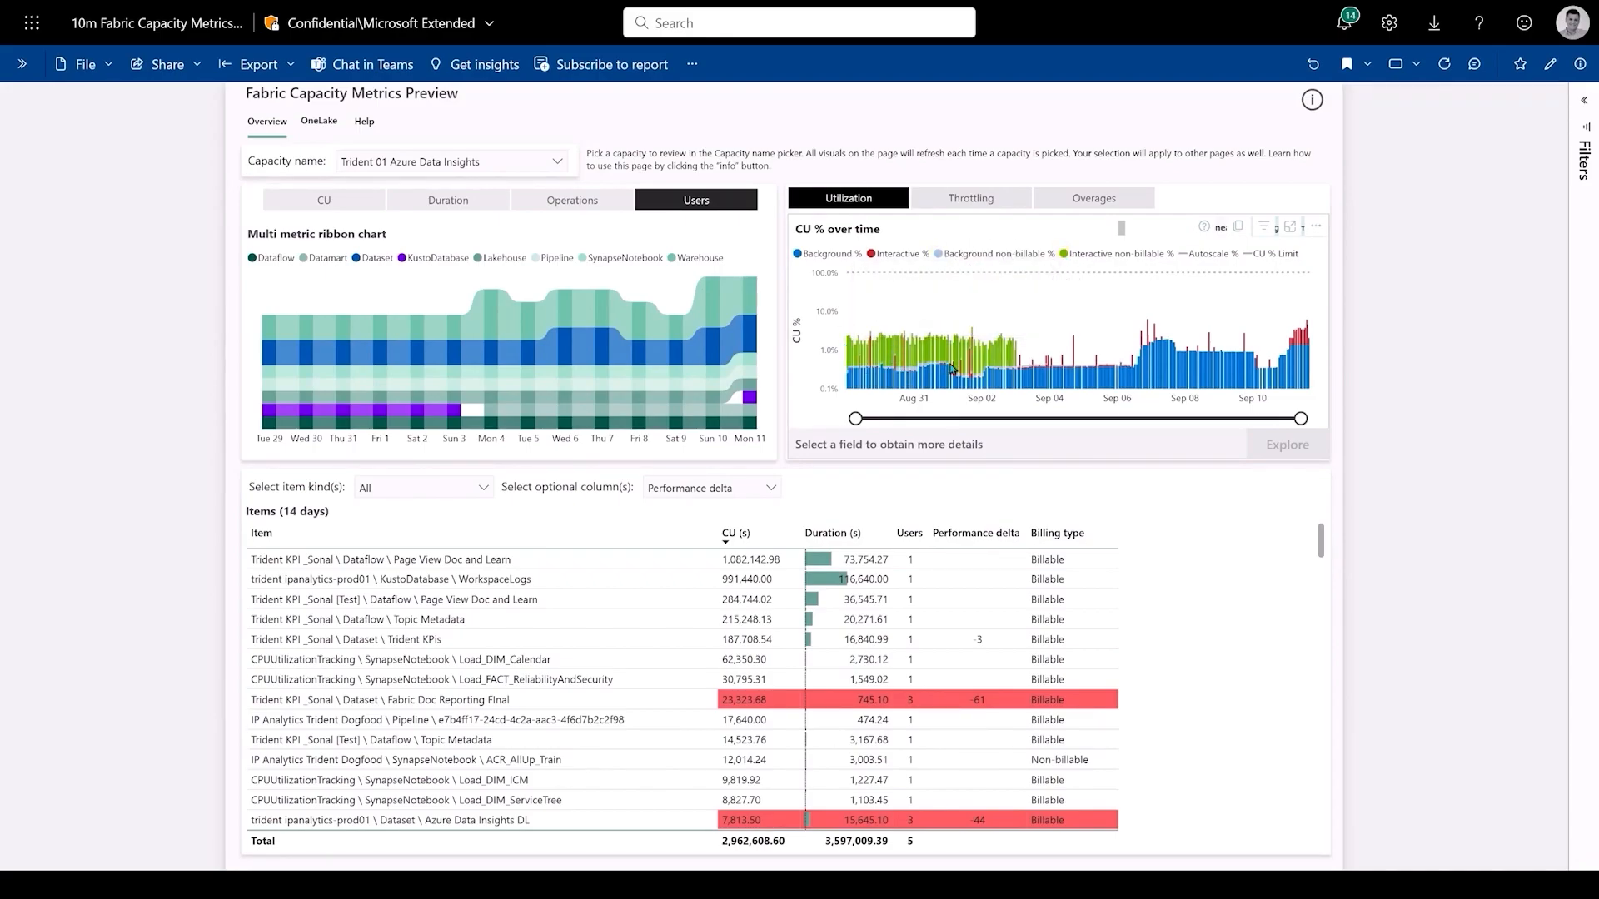
mouse_move(984, 357)
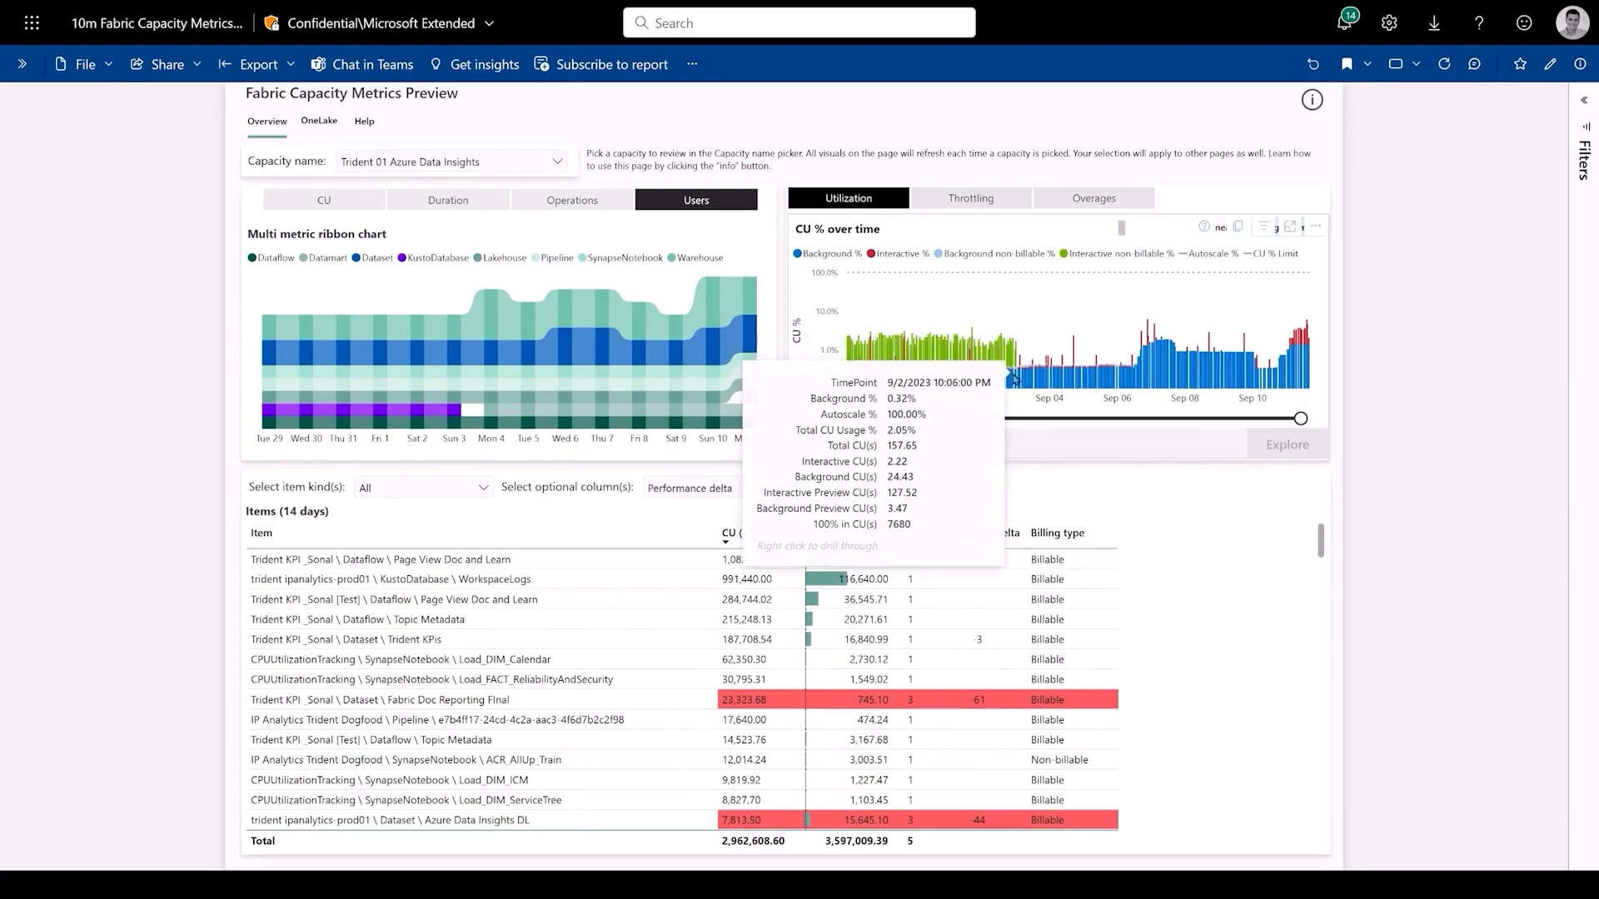